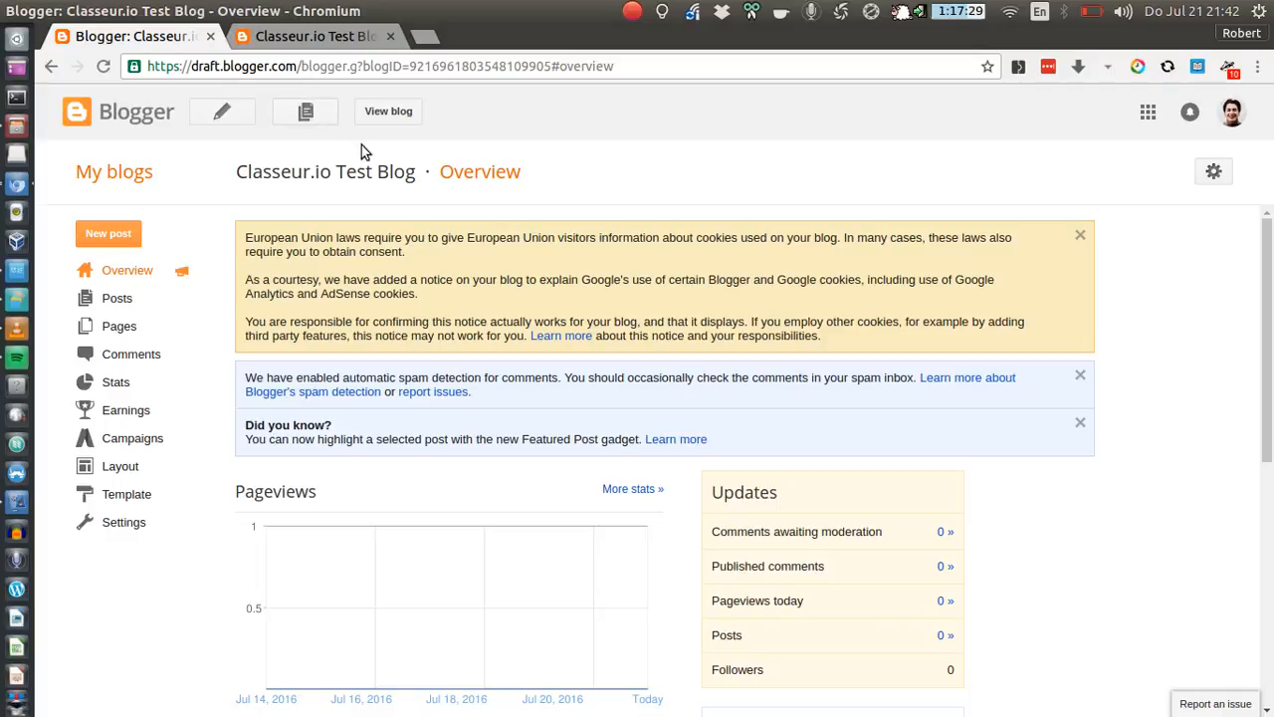
mouse_move(16, 304)
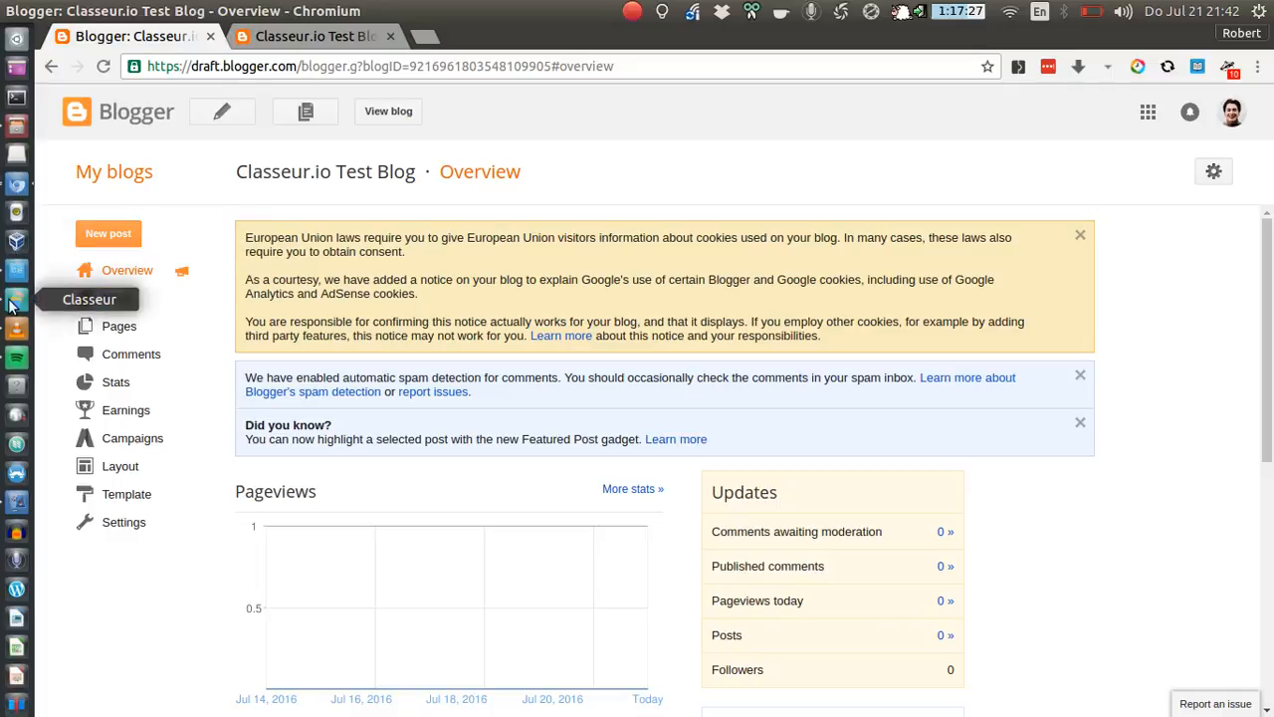
- Open the public Classeur.io Test Blog from Blogger's View blog link; no posts yet
click(16, 299)
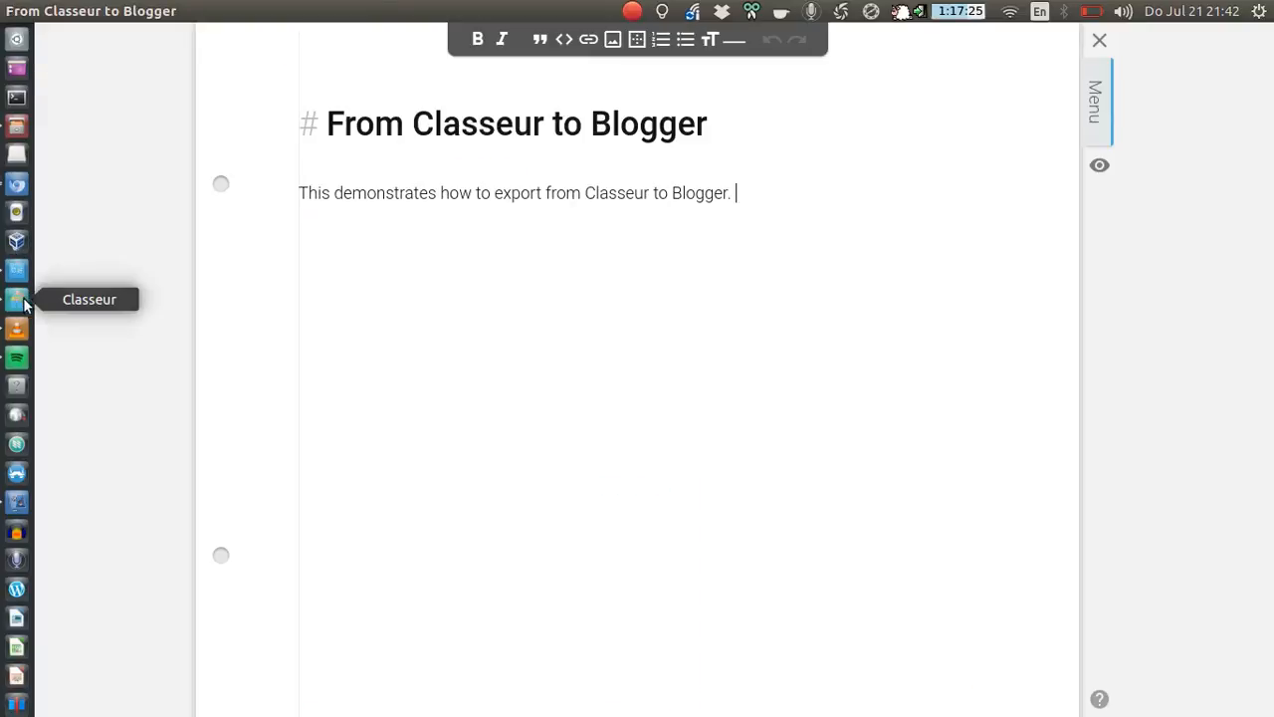
mouse_move(1270, 592)
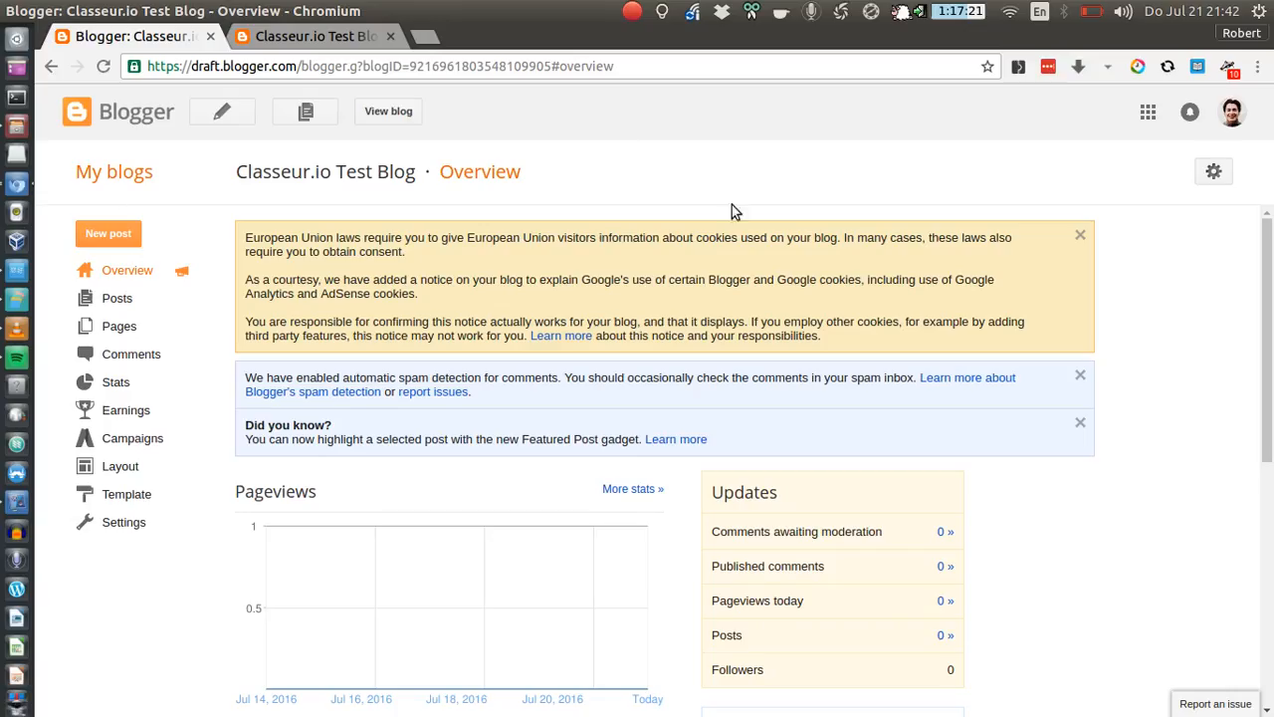
mouse_move(797, 231)
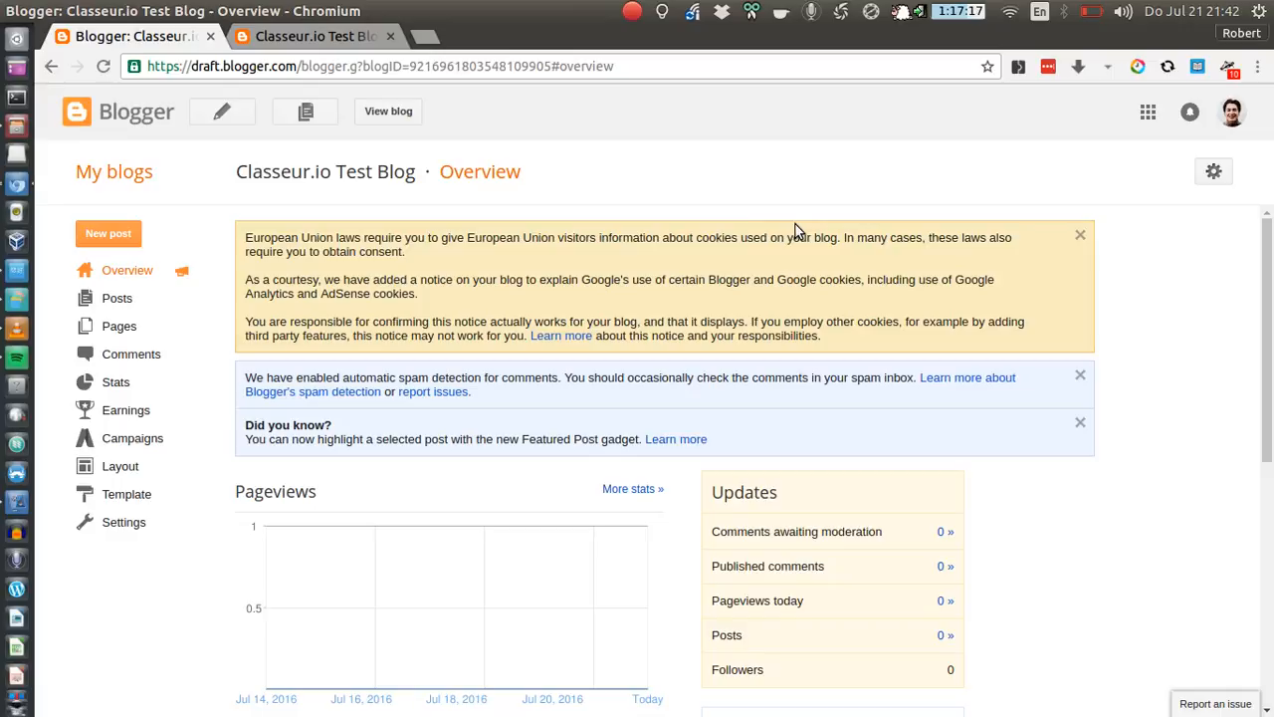
mouse_move(314, 111)
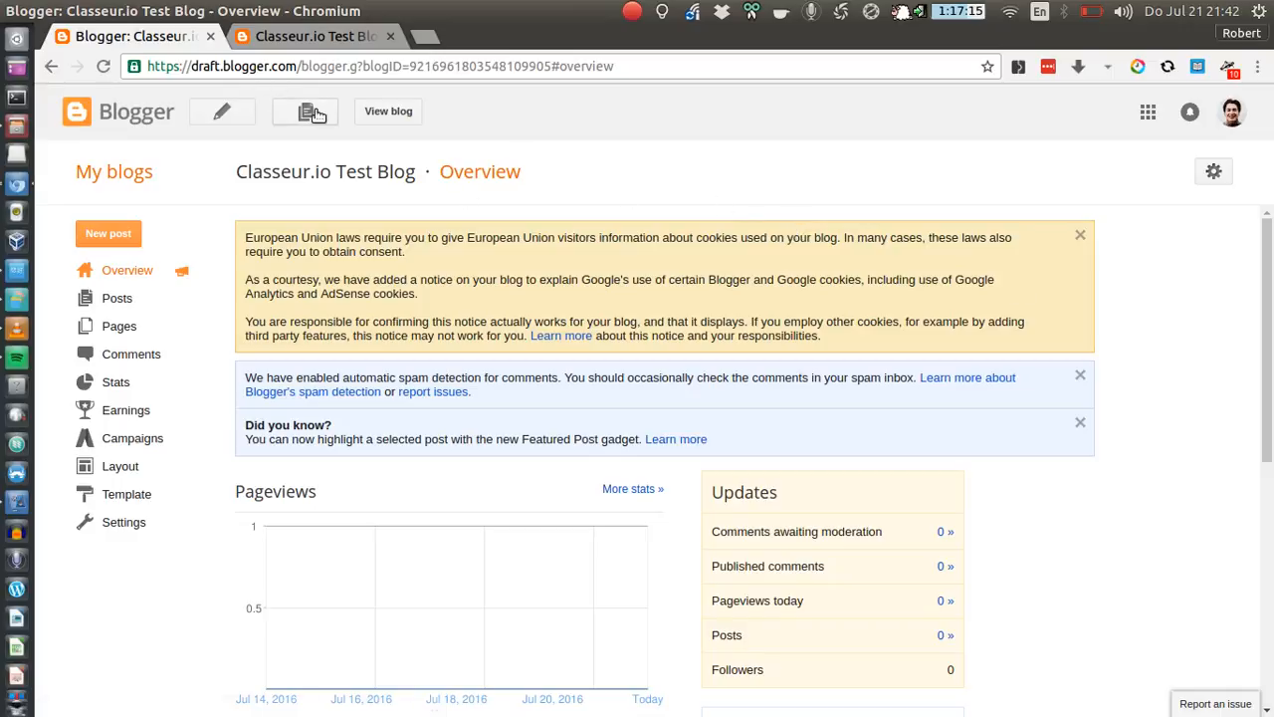
mouse_move(433, 209)
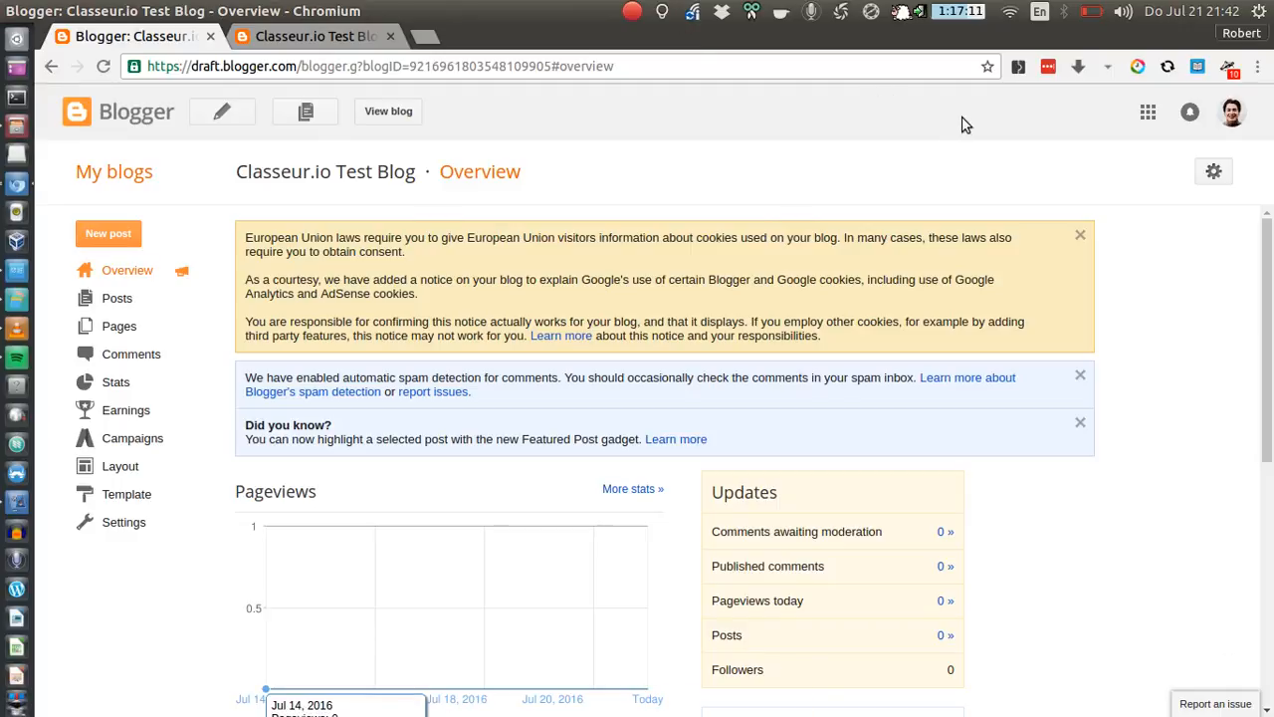
mouse_move(837, 212)
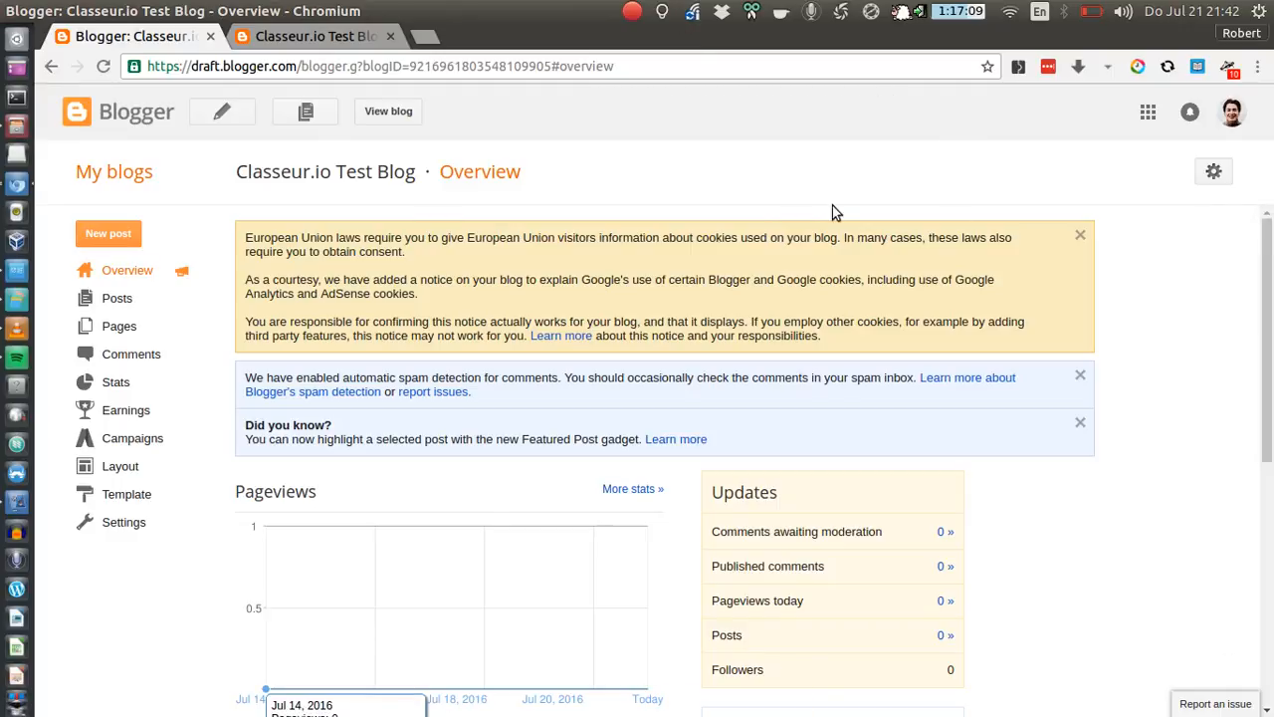
mouse_move(1140, 192)
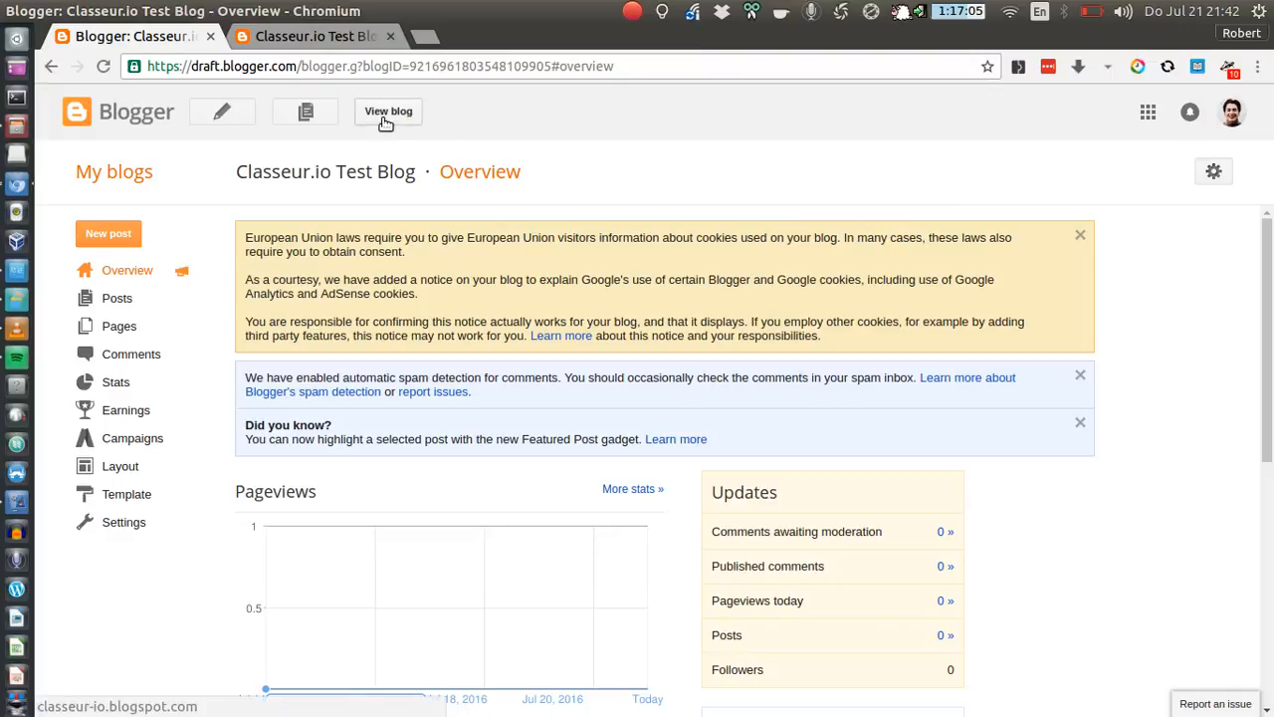
click(388, 110)
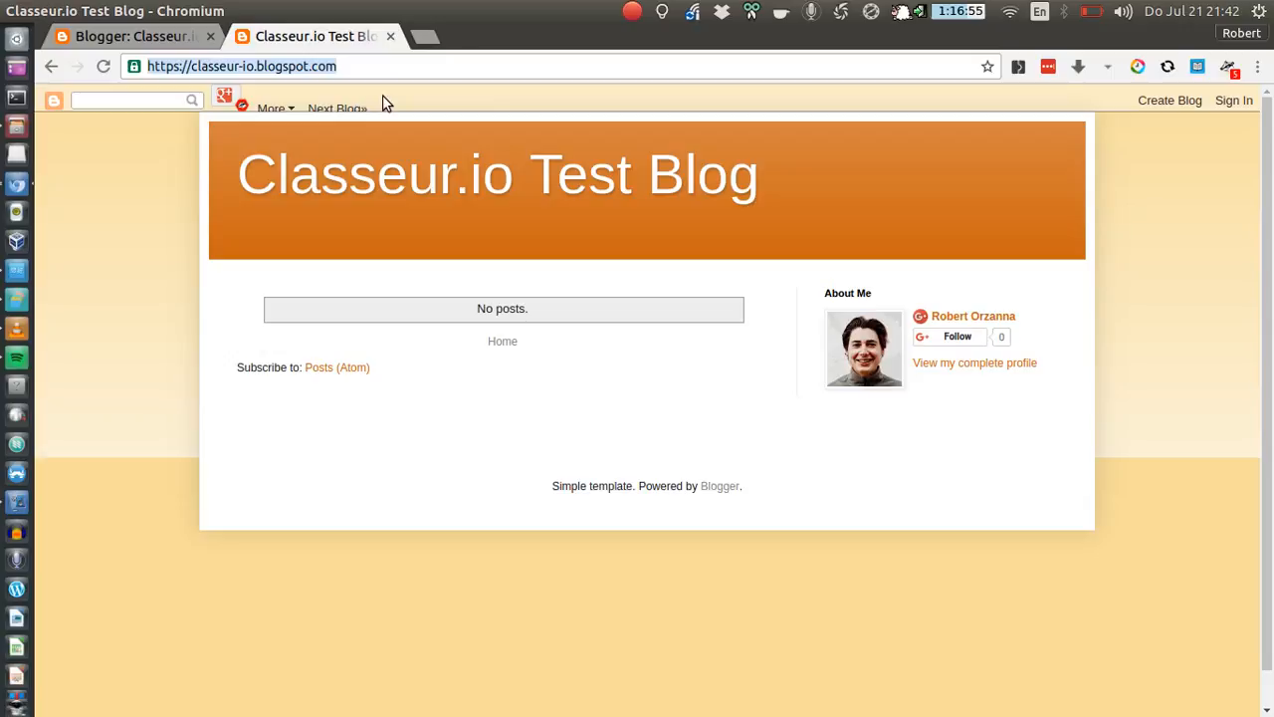
mouse_move(20, 301)
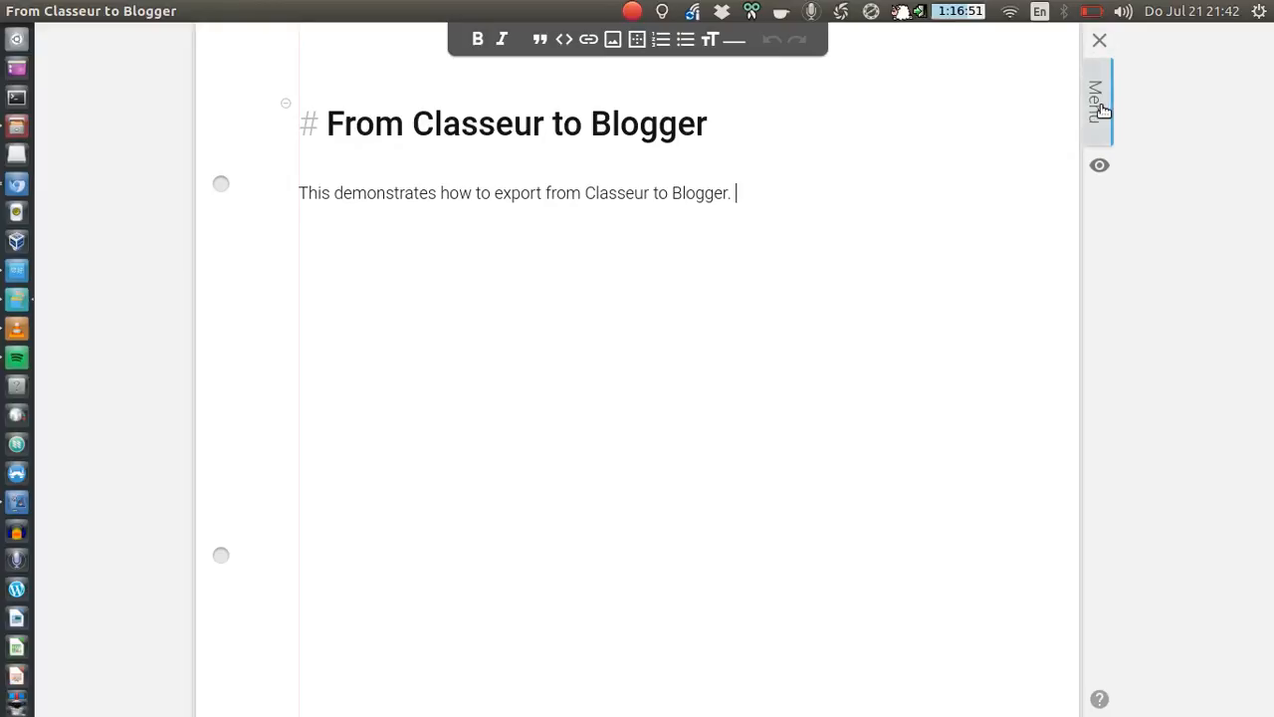
- Open the Publish dialog for 'From Classeur to Blogger' from the note's menu
click(1098, 100)
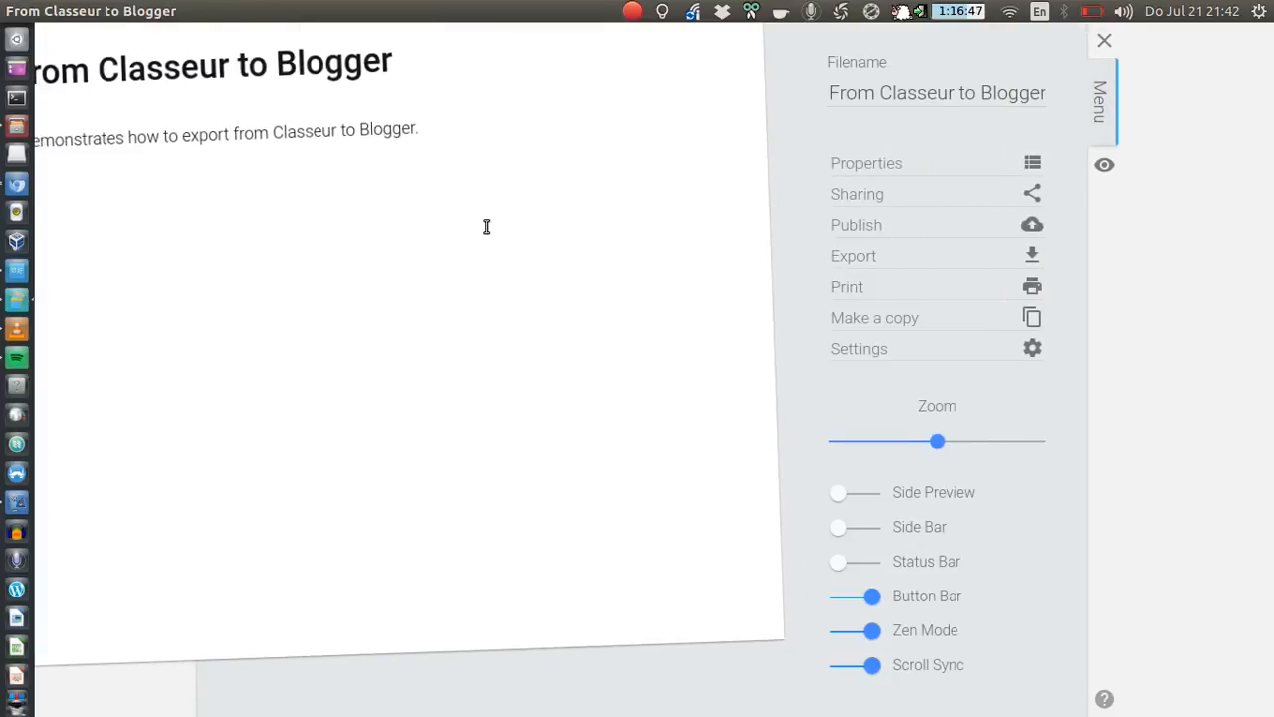
click(1098, 100)
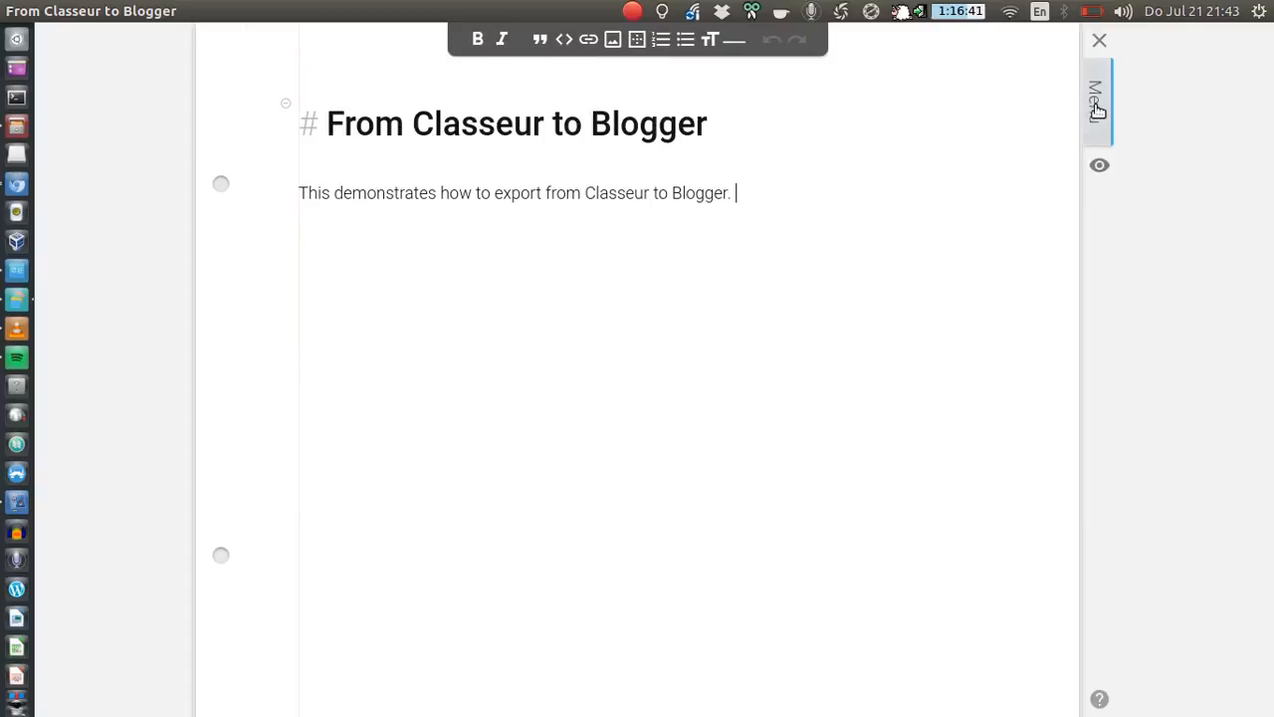
click(1097, 99)
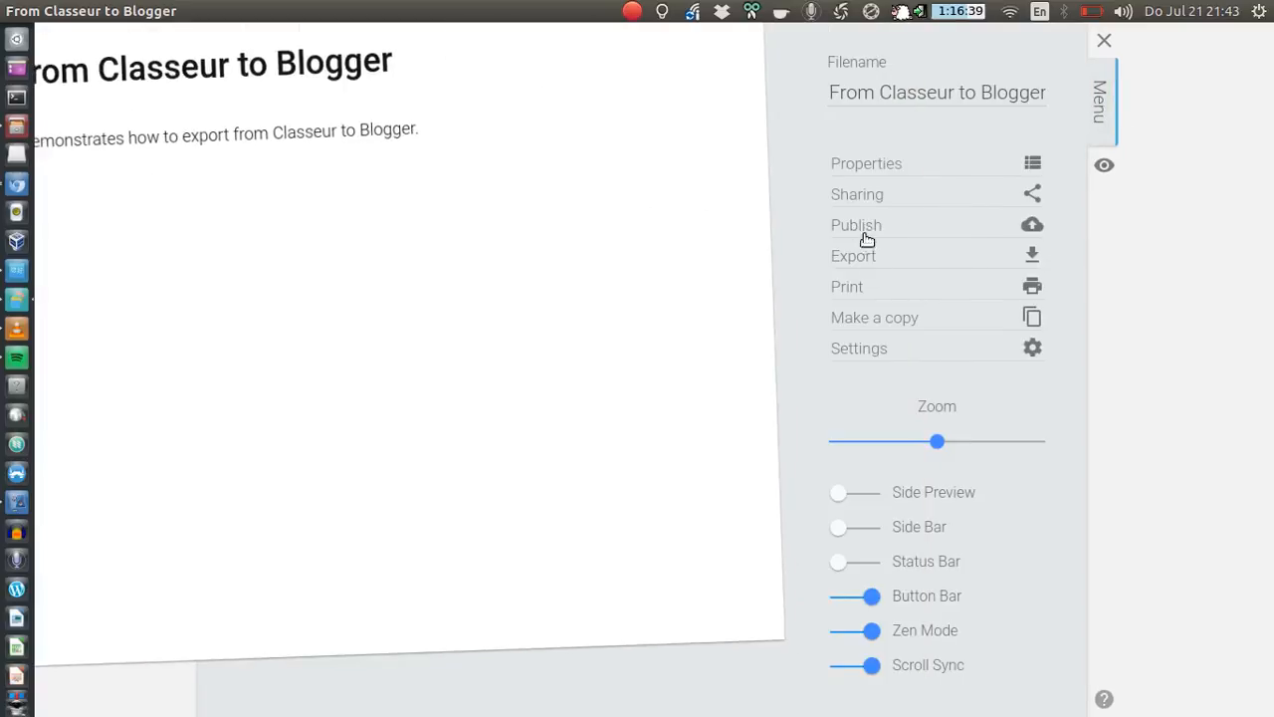
click(856, 225)
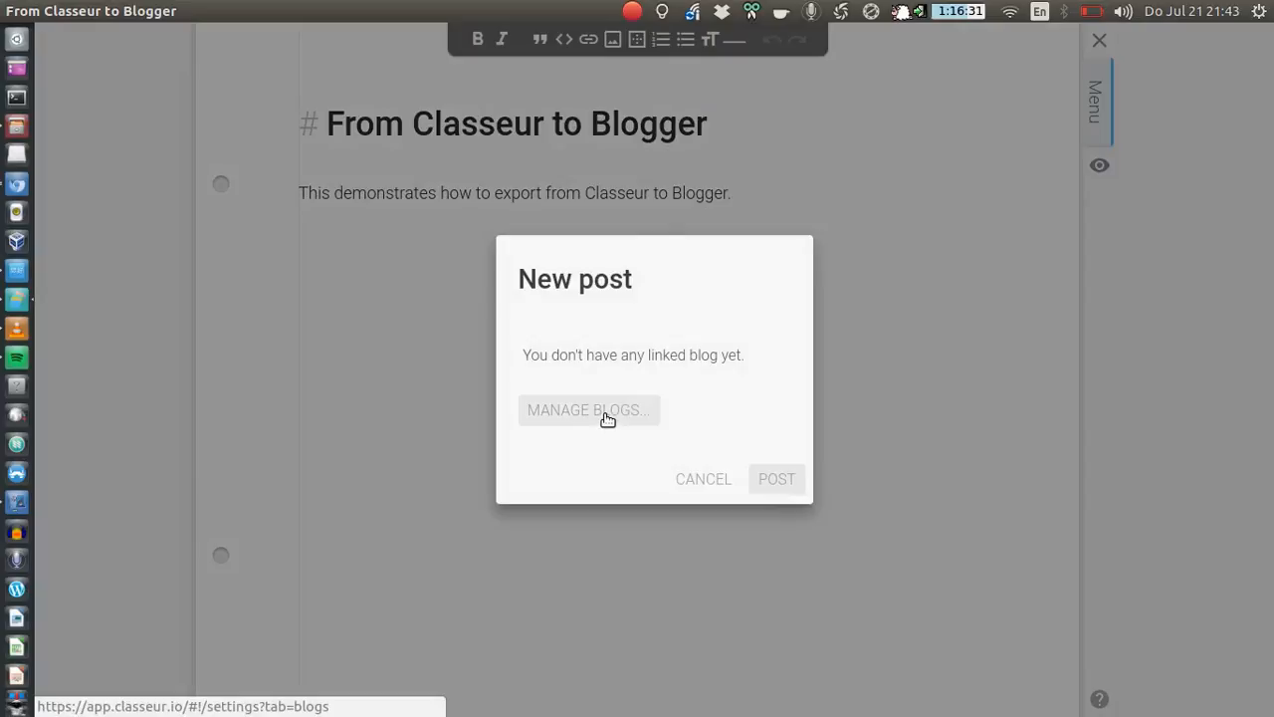
click(587, 409)
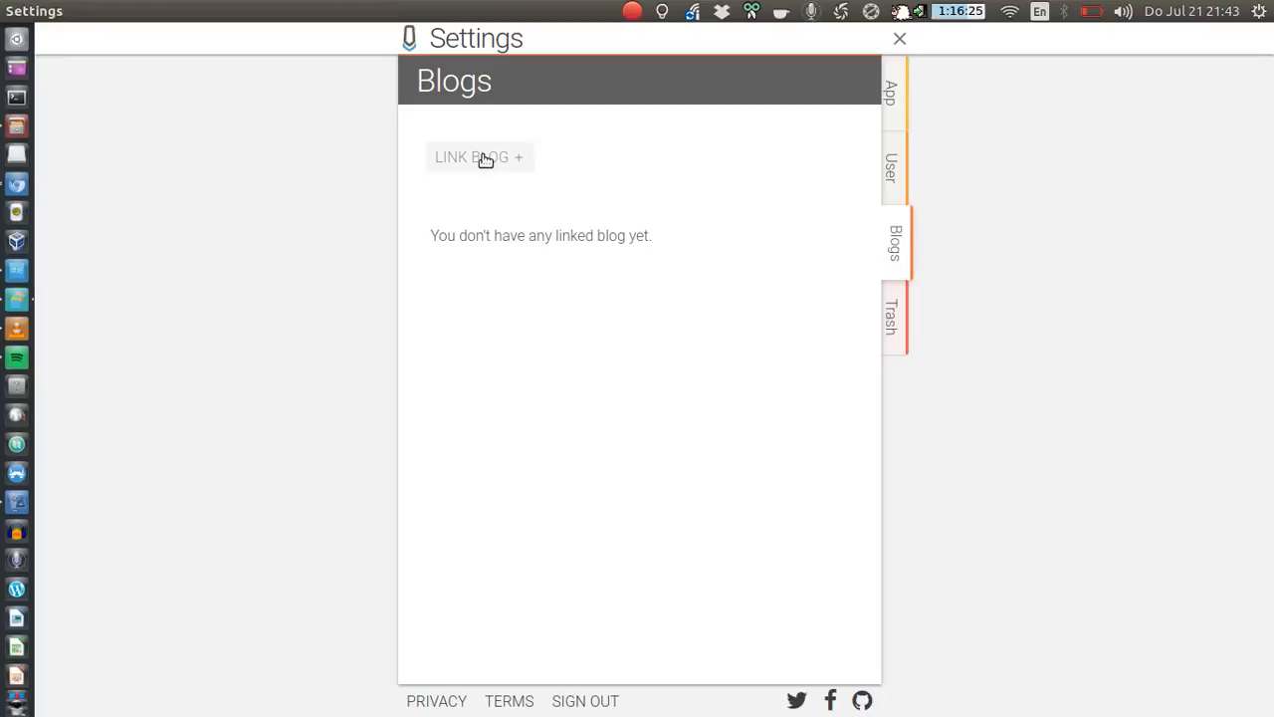
mouse_move(480, 157)
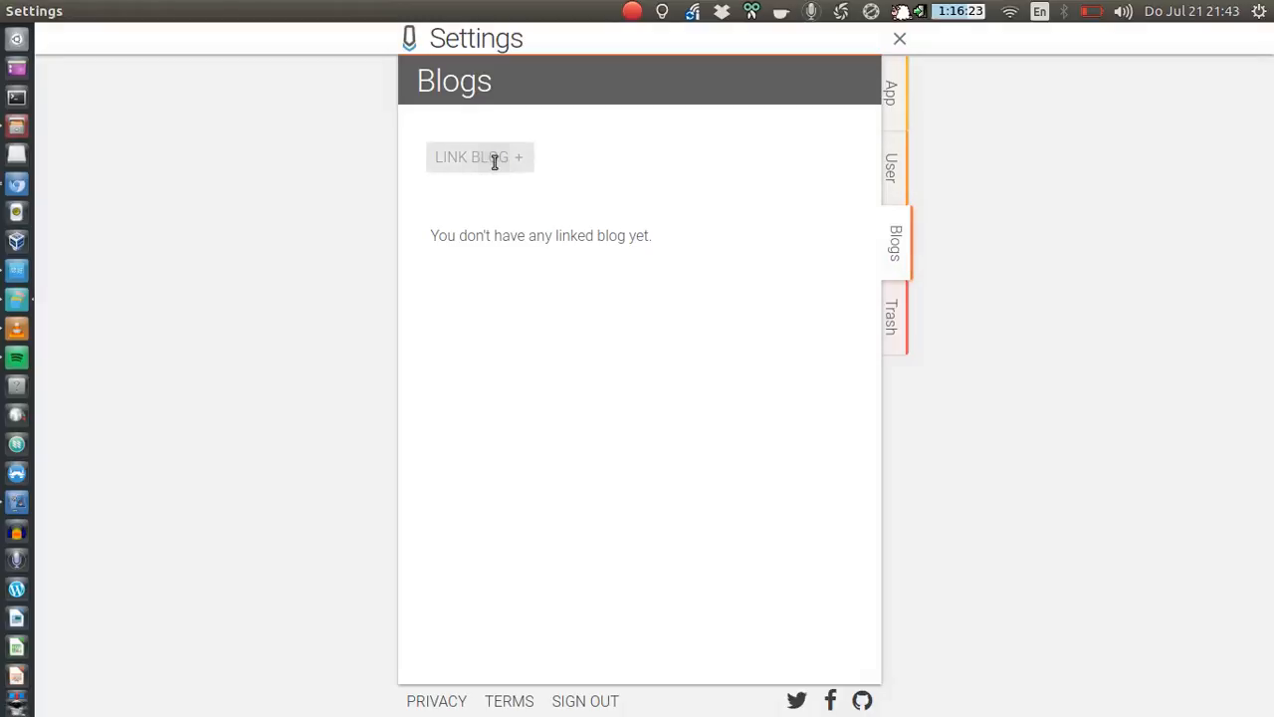
click(478, 156)
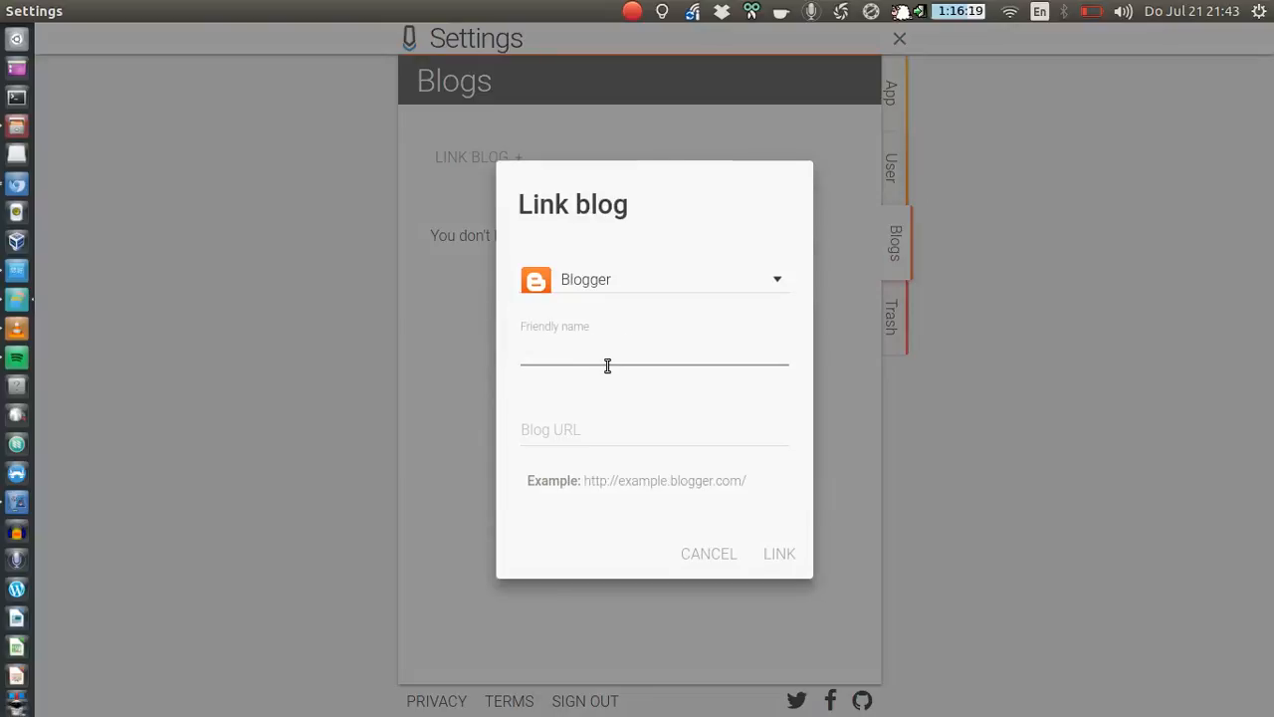
text(Classeur.io Te)
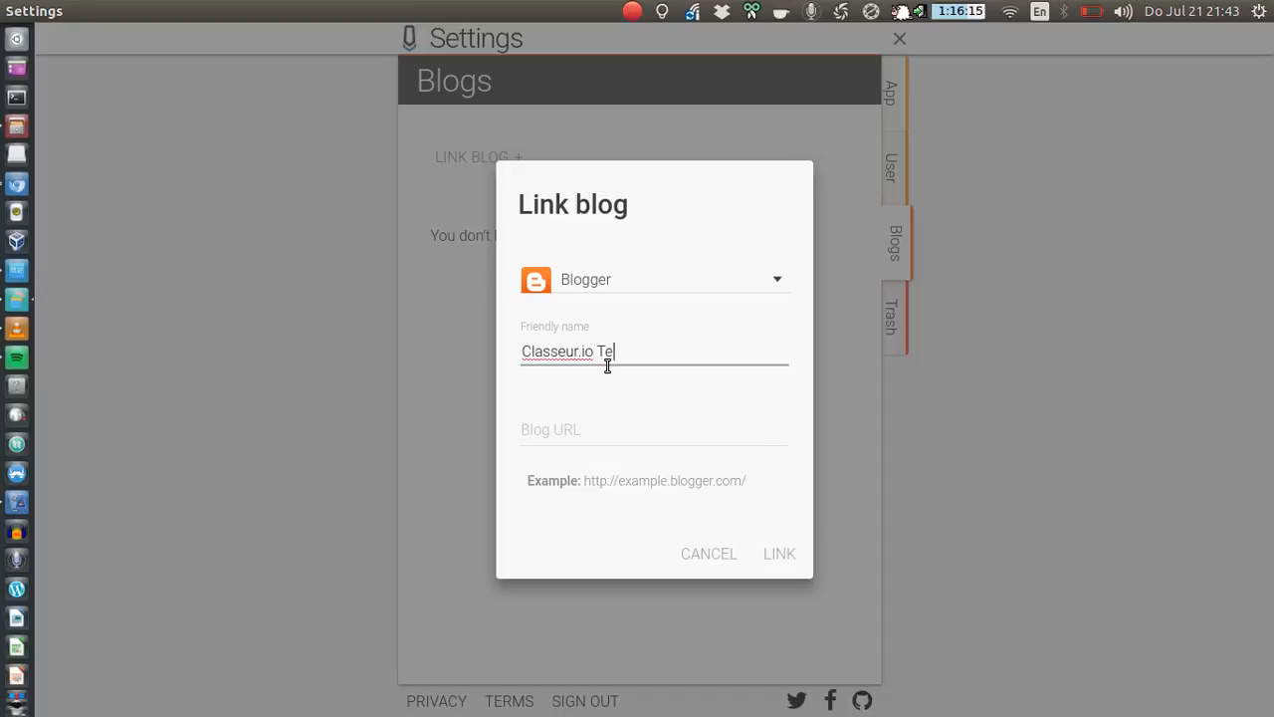
text(st Blog)
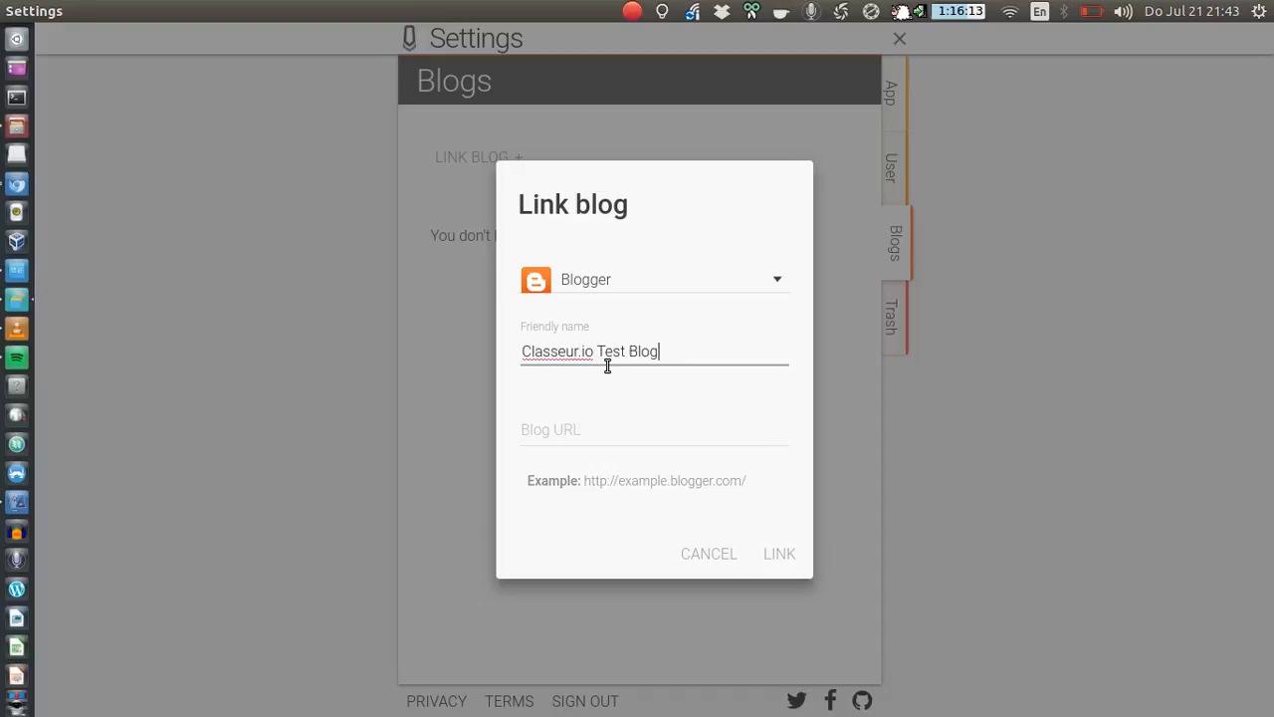
click(595, 435)
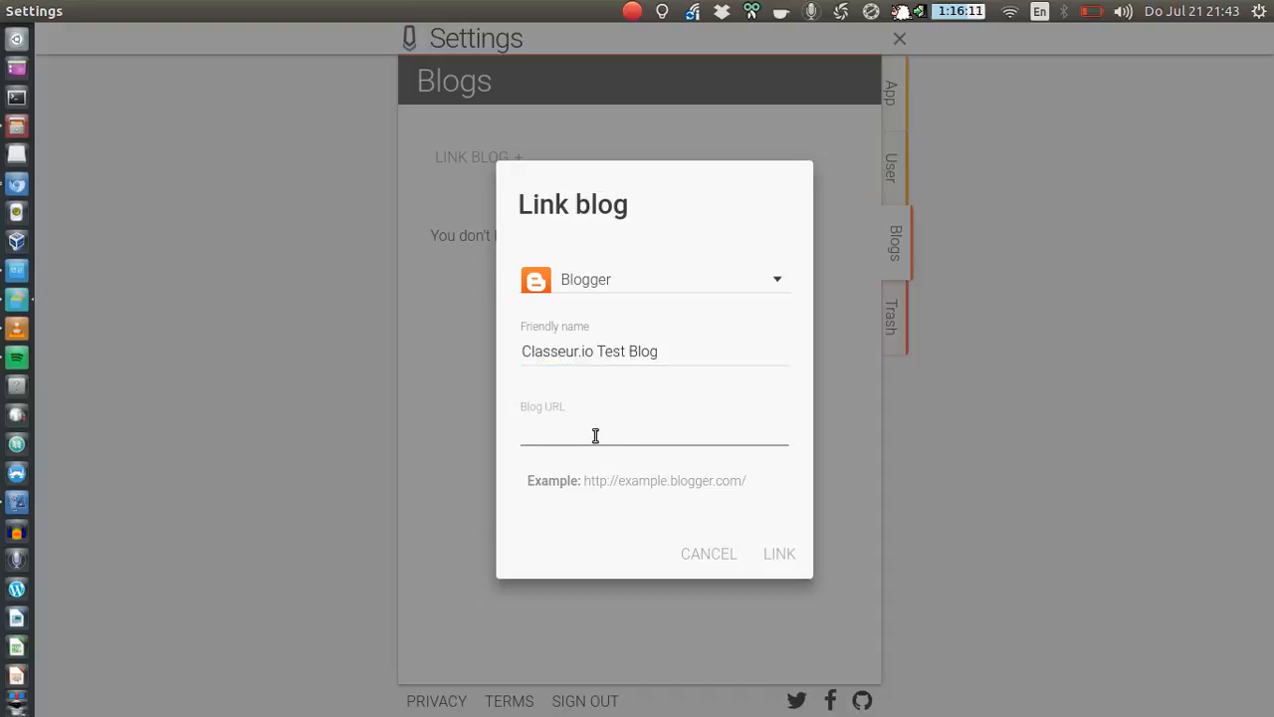
text(https://classeur-io.blogspot.com/)
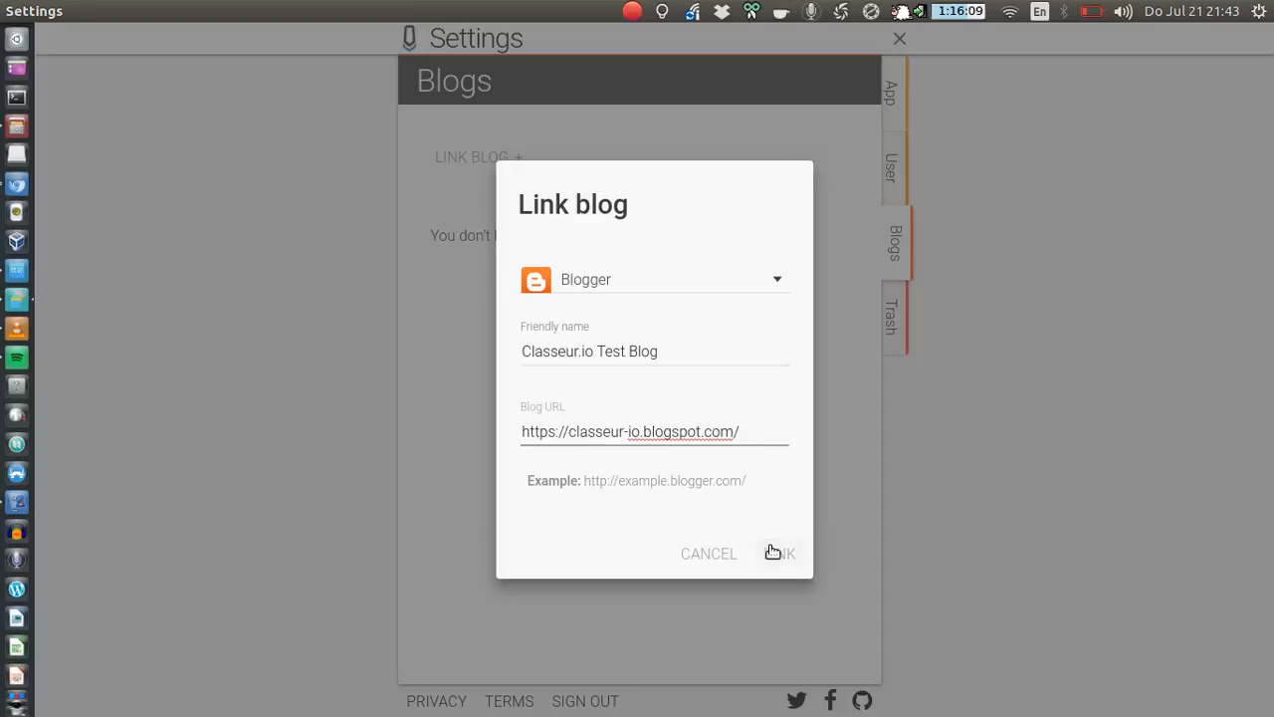
click(781, 552)
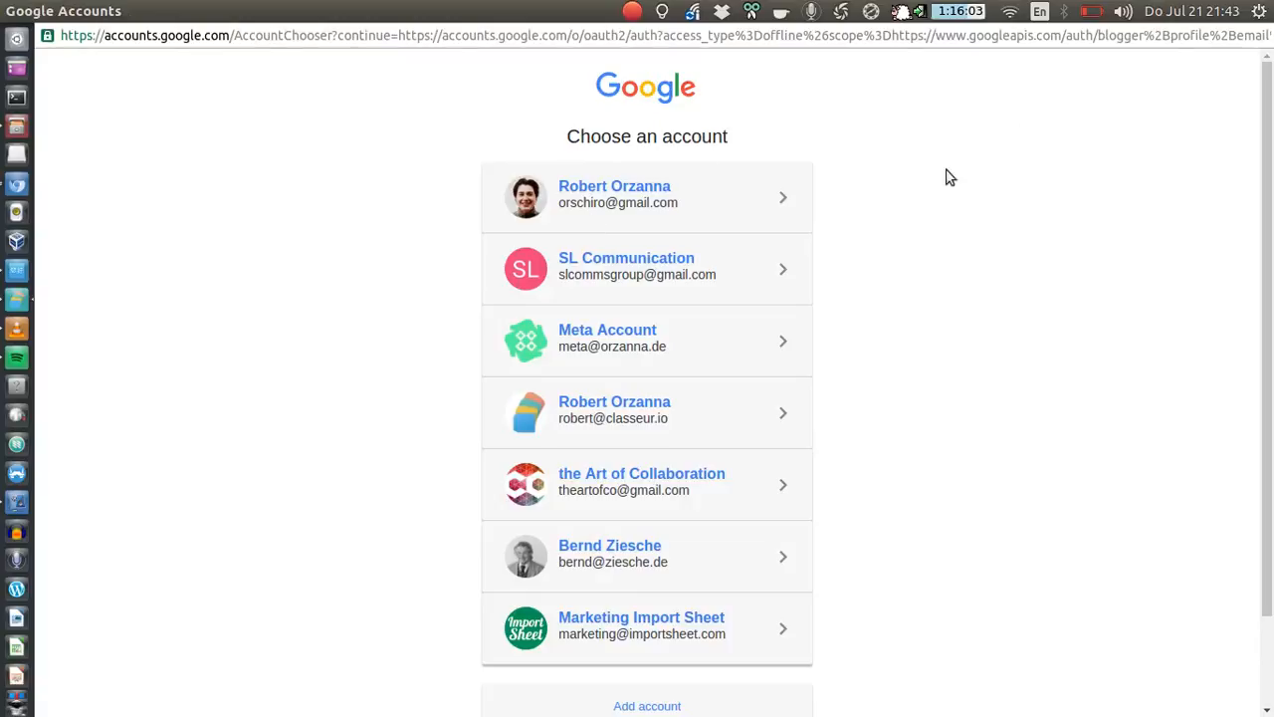
mouse_move(697, 67)
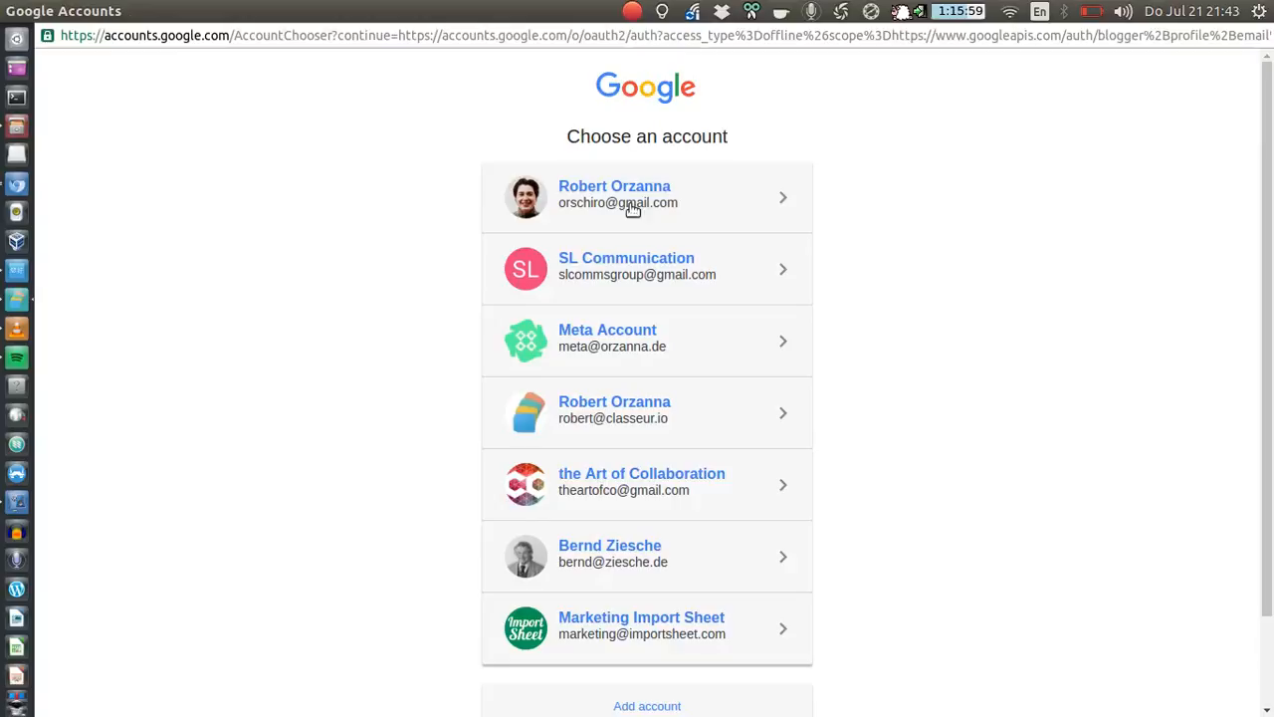
- Choose the first Google account and confirm Blogger authorization for Classeur
click(632, 196)
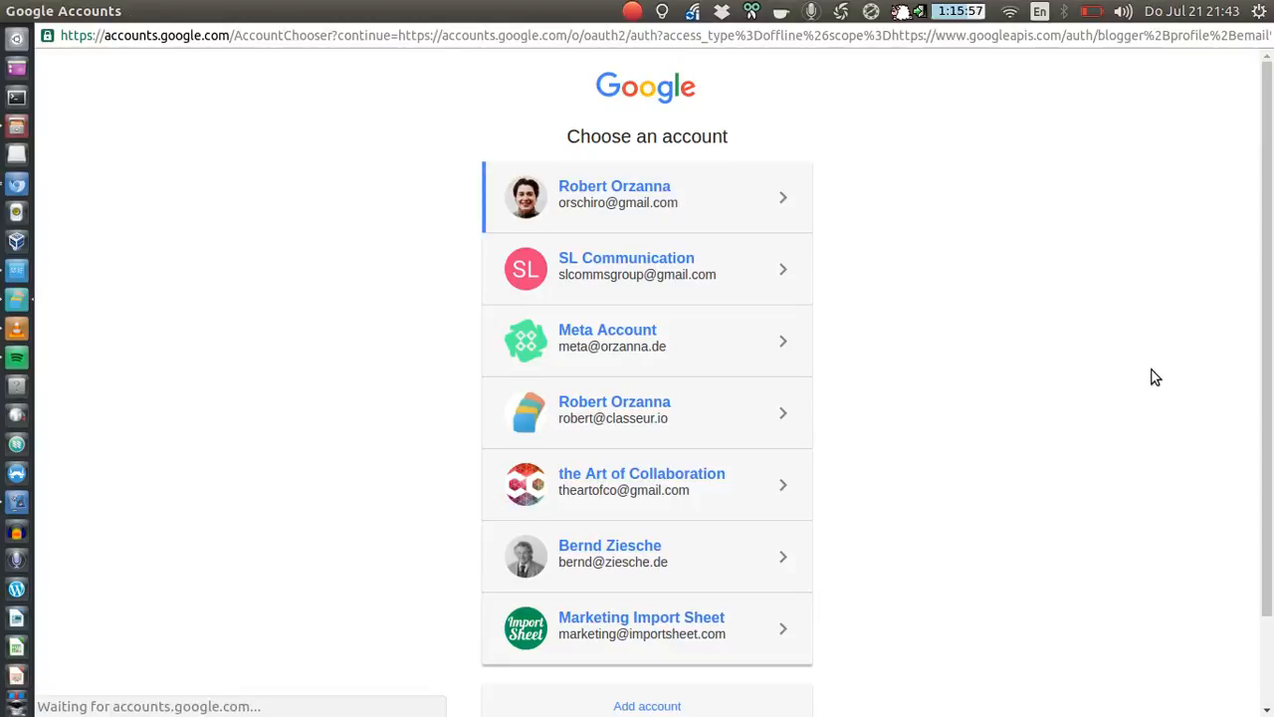
click(647, 409)
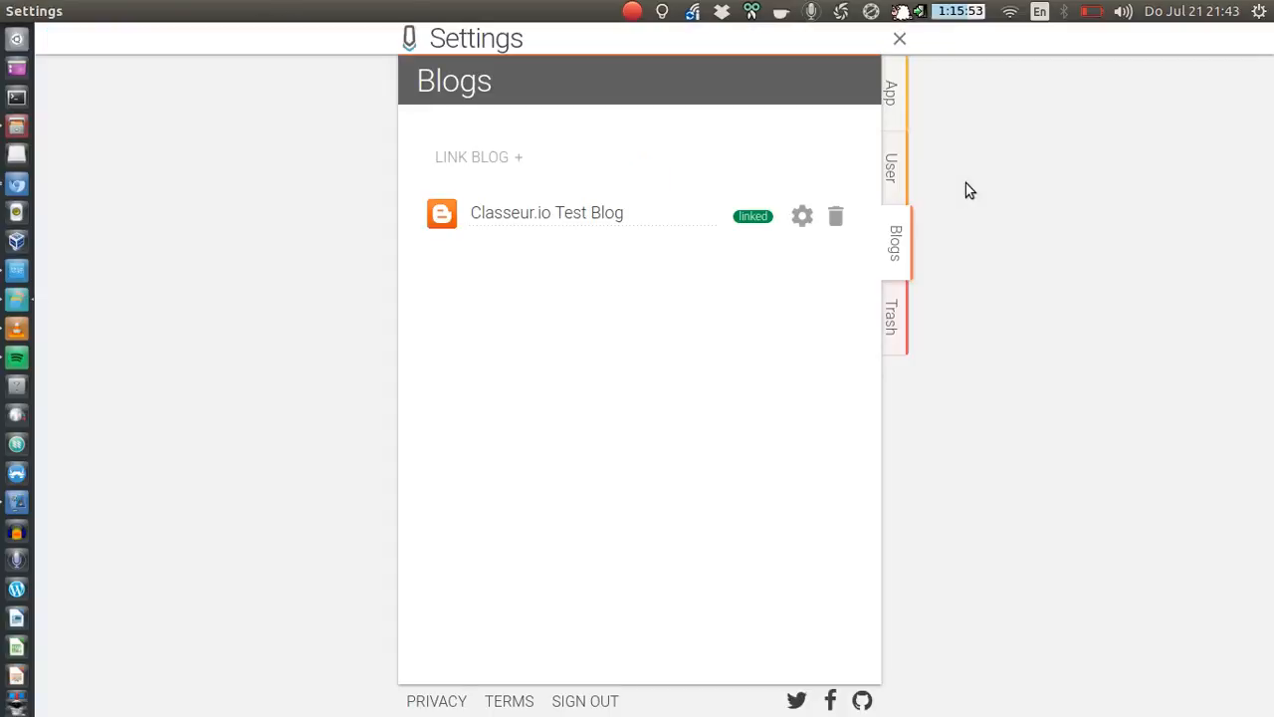
mouse_move(779, 225)
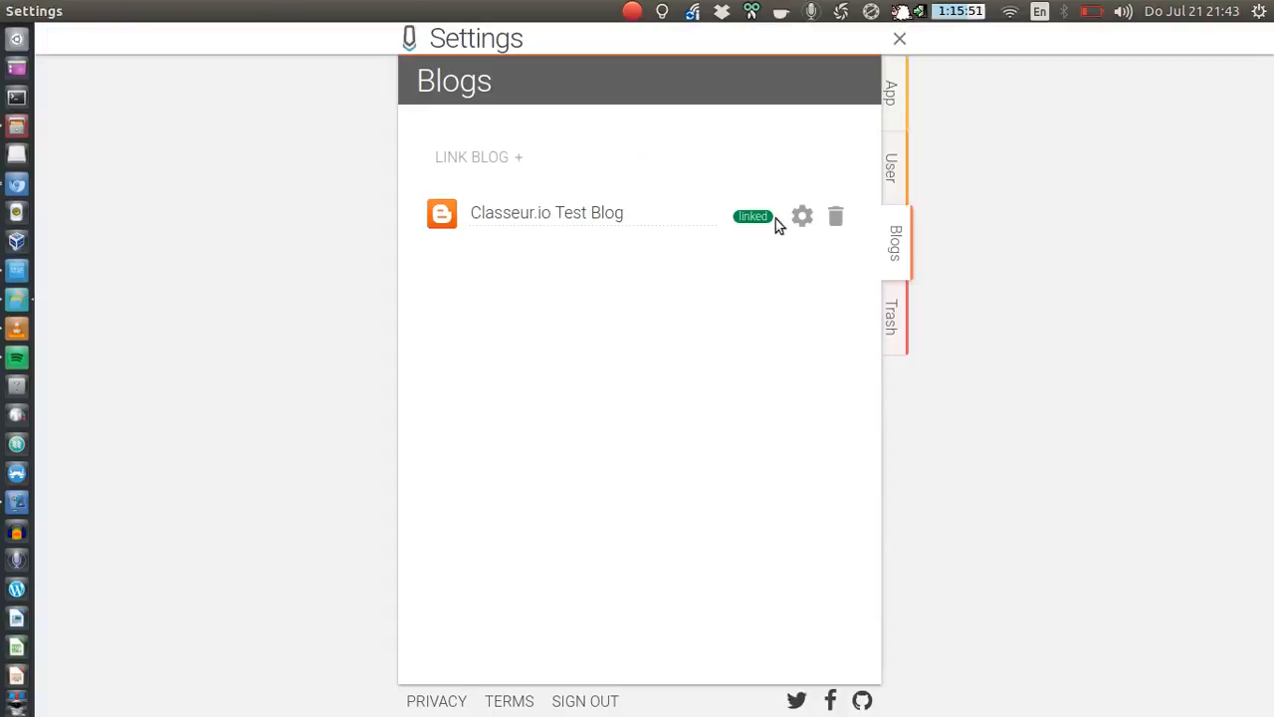
mouse_move(839, 149)
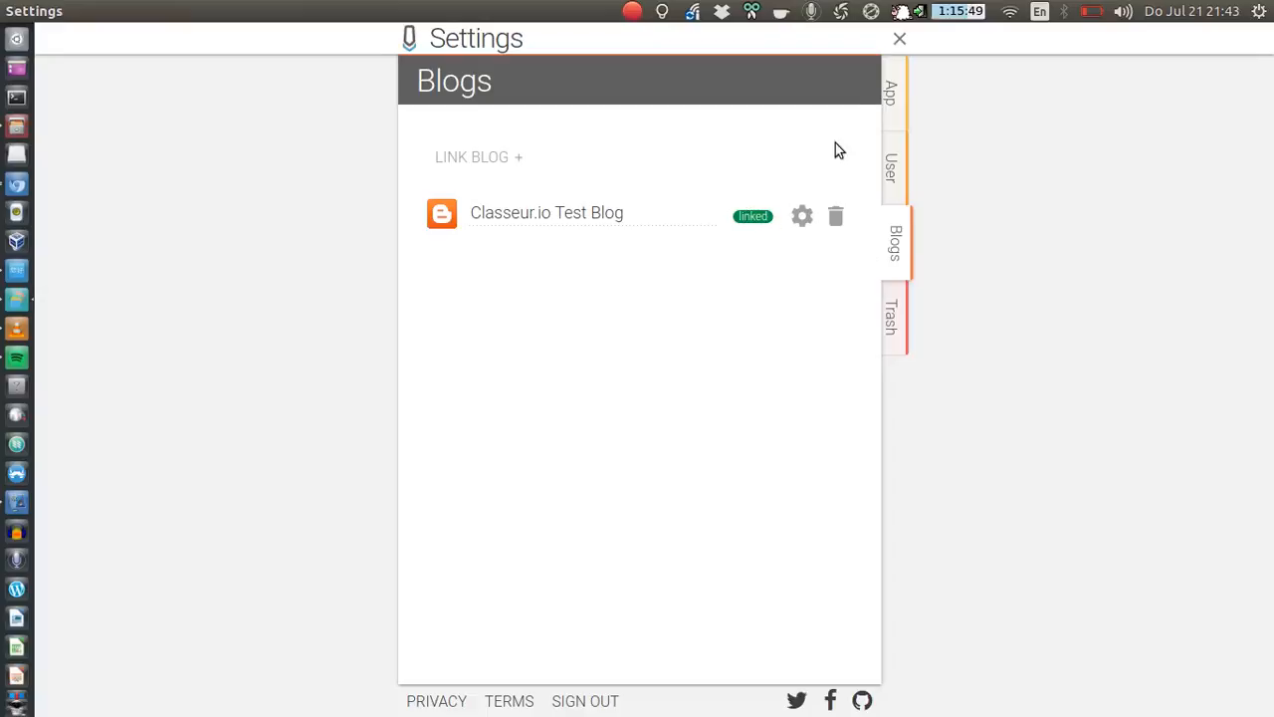
mouse_move(706, 304)
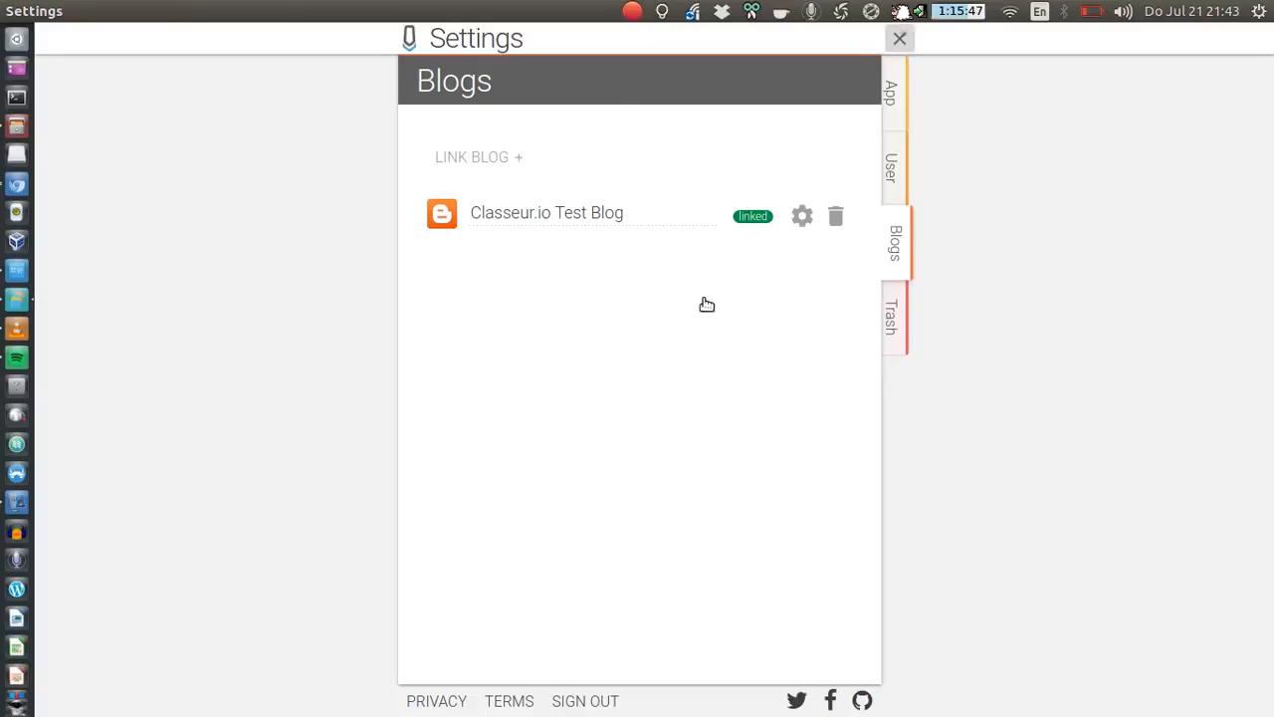
- Close Settings to return to the Recent files list
click(899, 39)
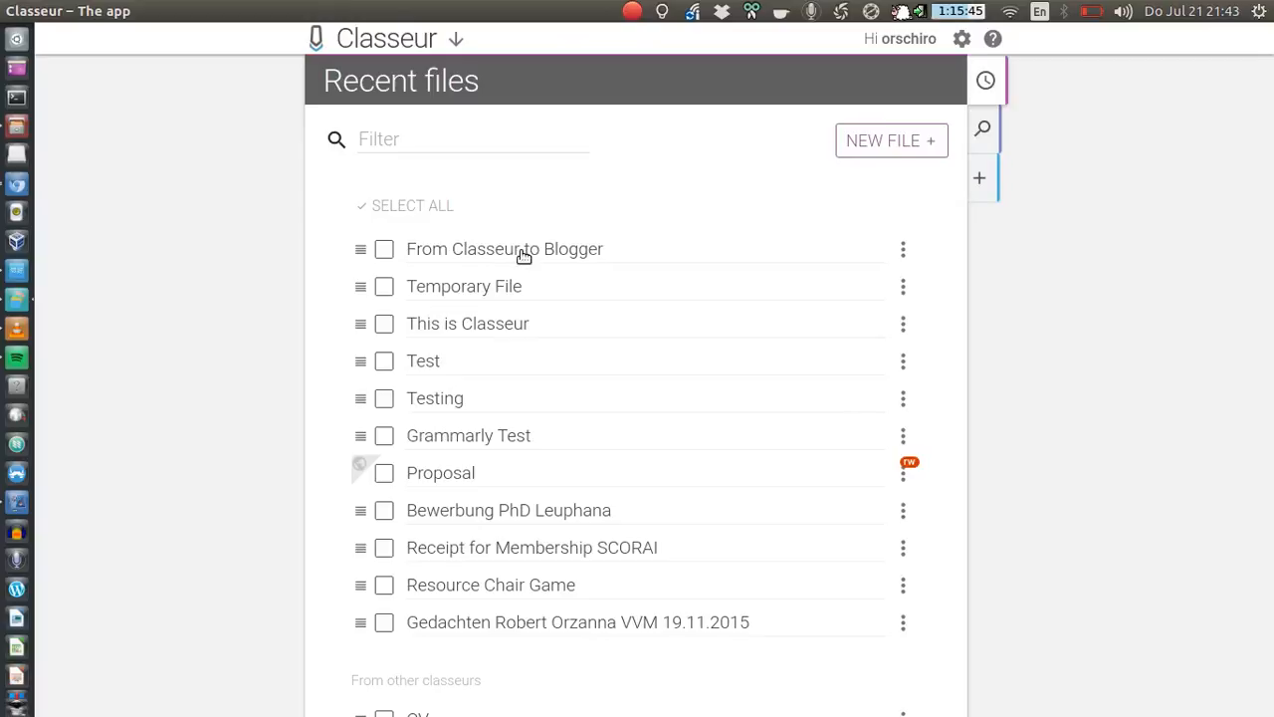
- Post 'From Classeur to Blogger' to Classeur.io Test Blog through Publish
click(504, 249)
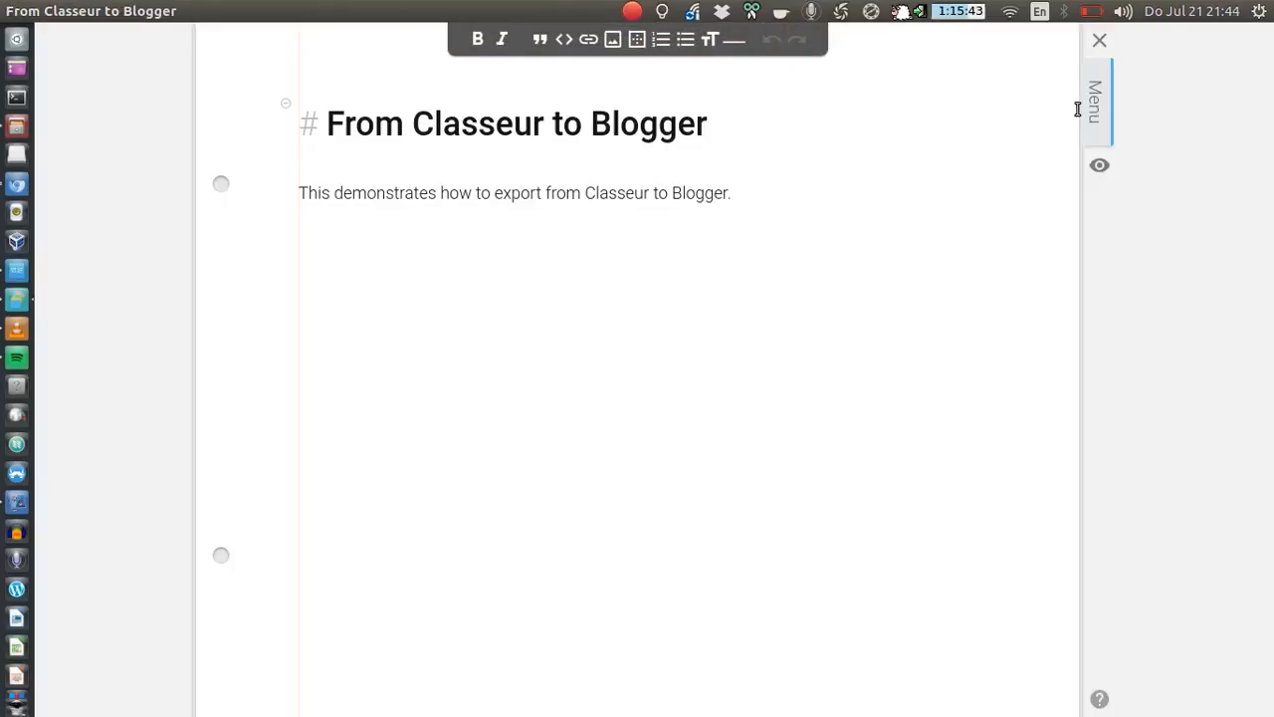
click(1096, 101)
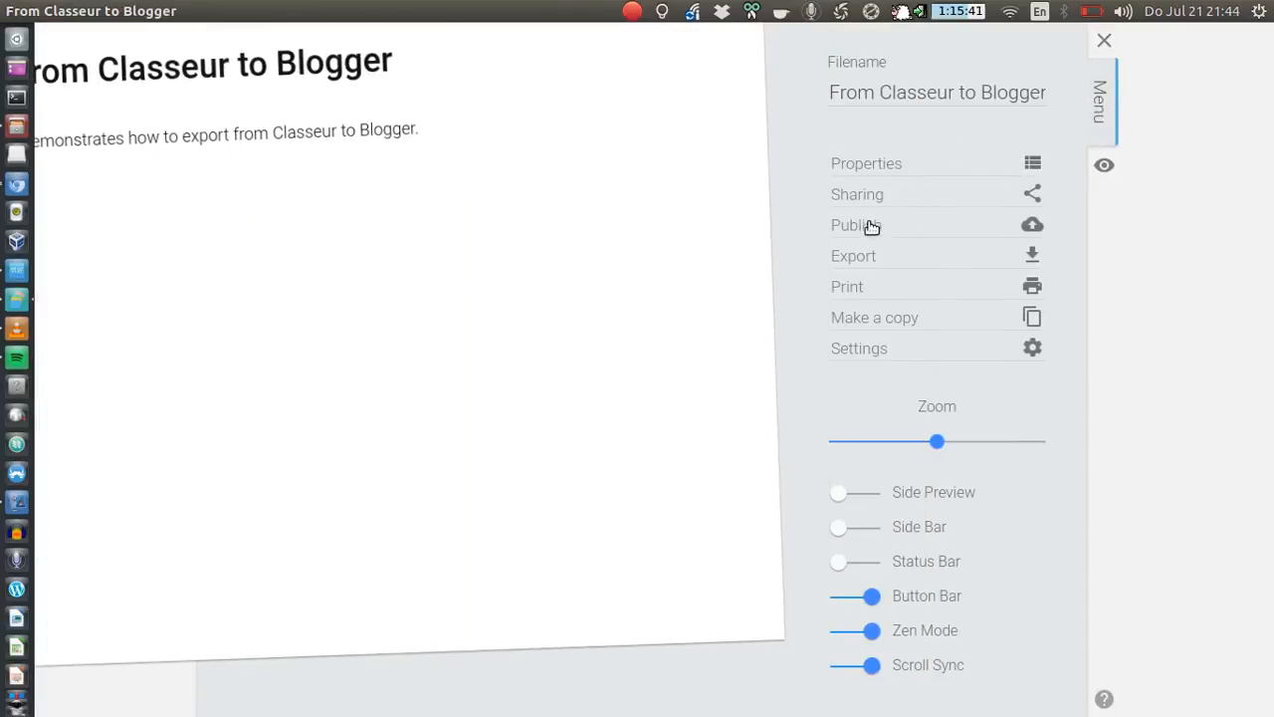
click(851, 224)
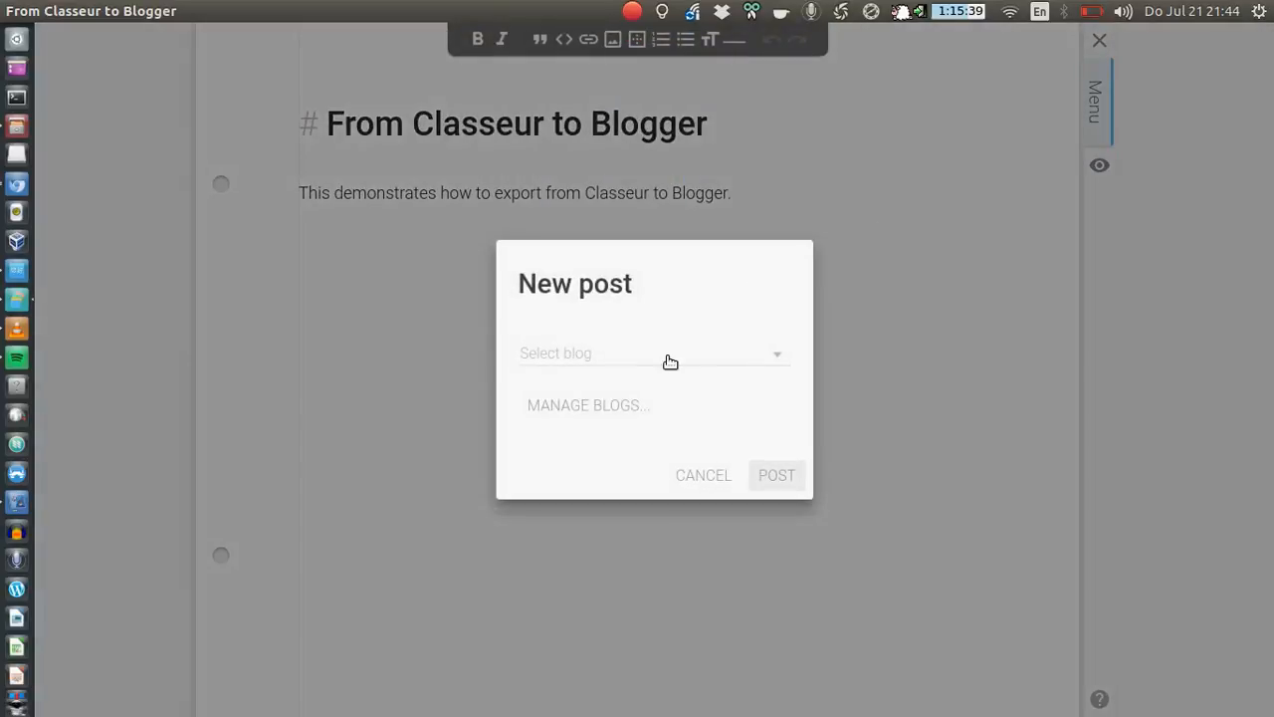
click(670, 353)
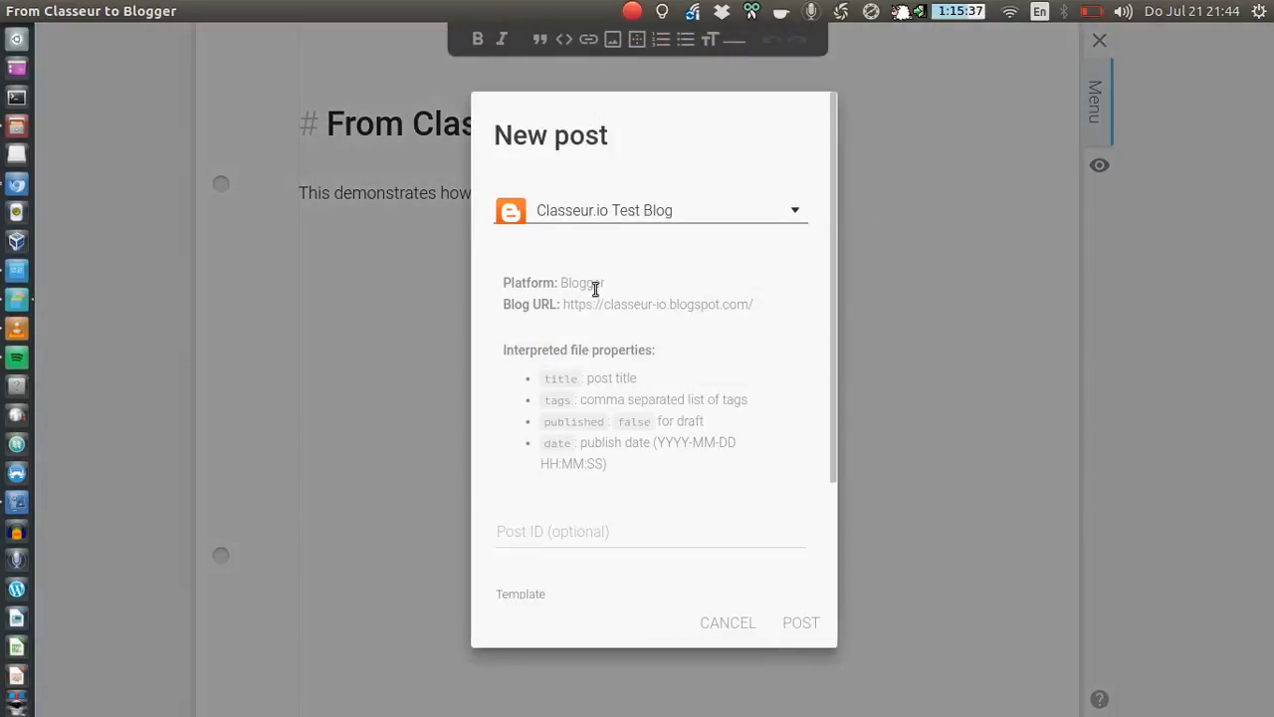
mouse_move(734, 363)
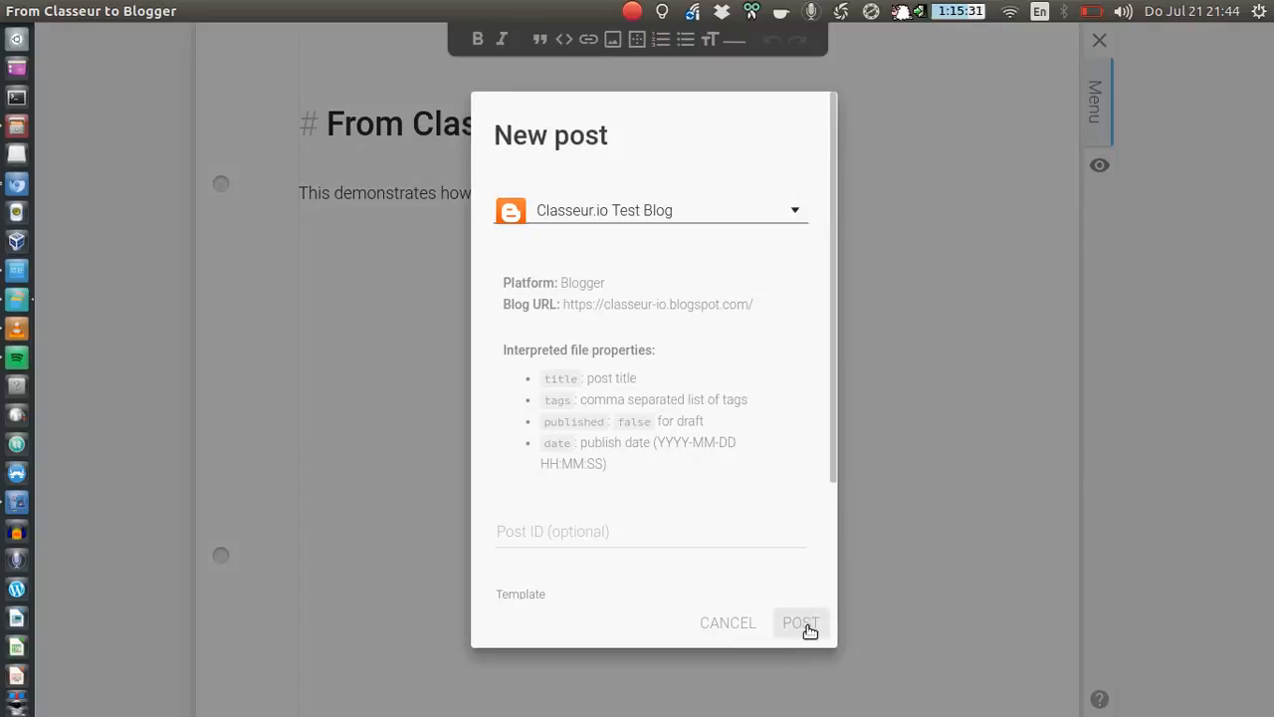
click(800, 622)
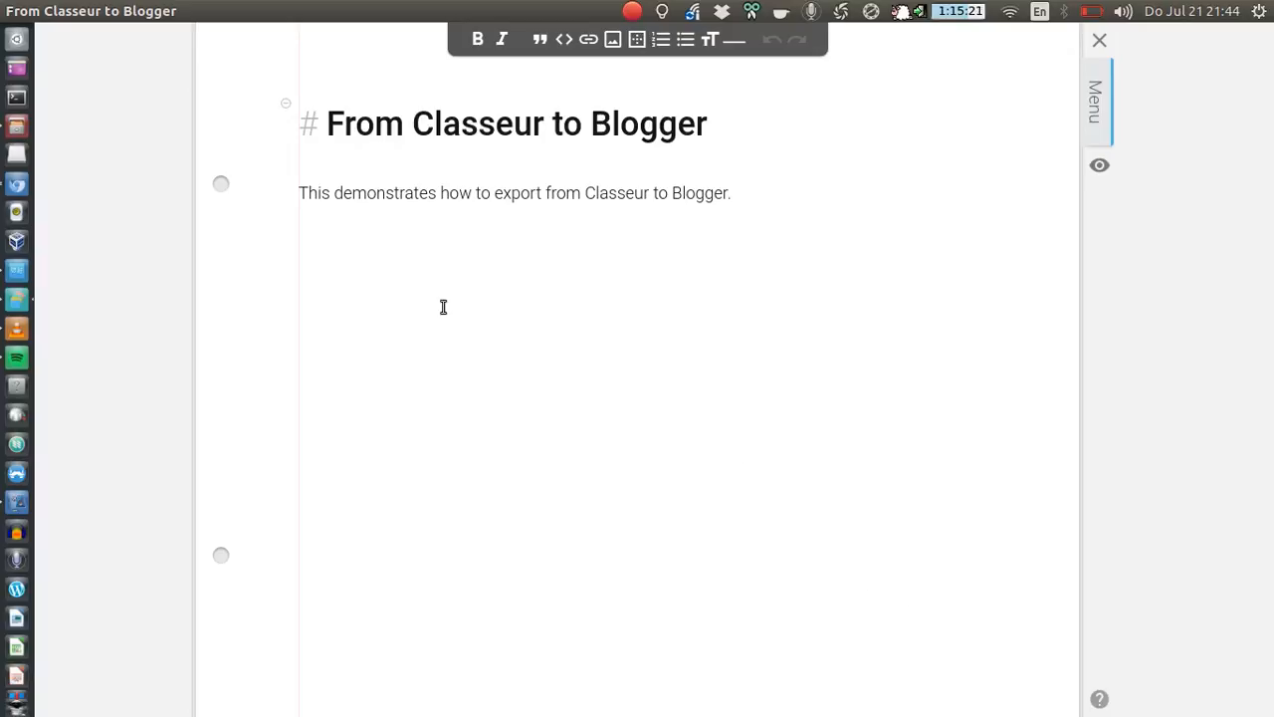
- Reload the blog in Chromium to show the 'From Classeur to Blogger' post
click(312, 36)
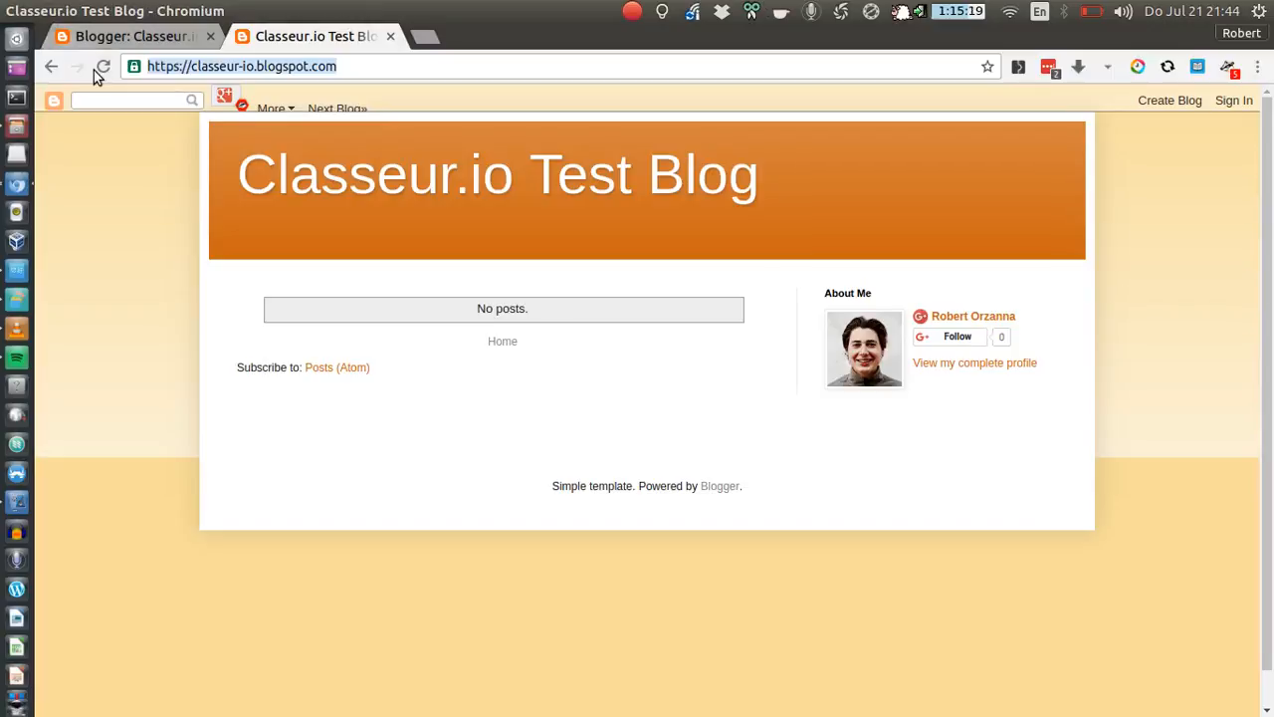
click(103, 66)
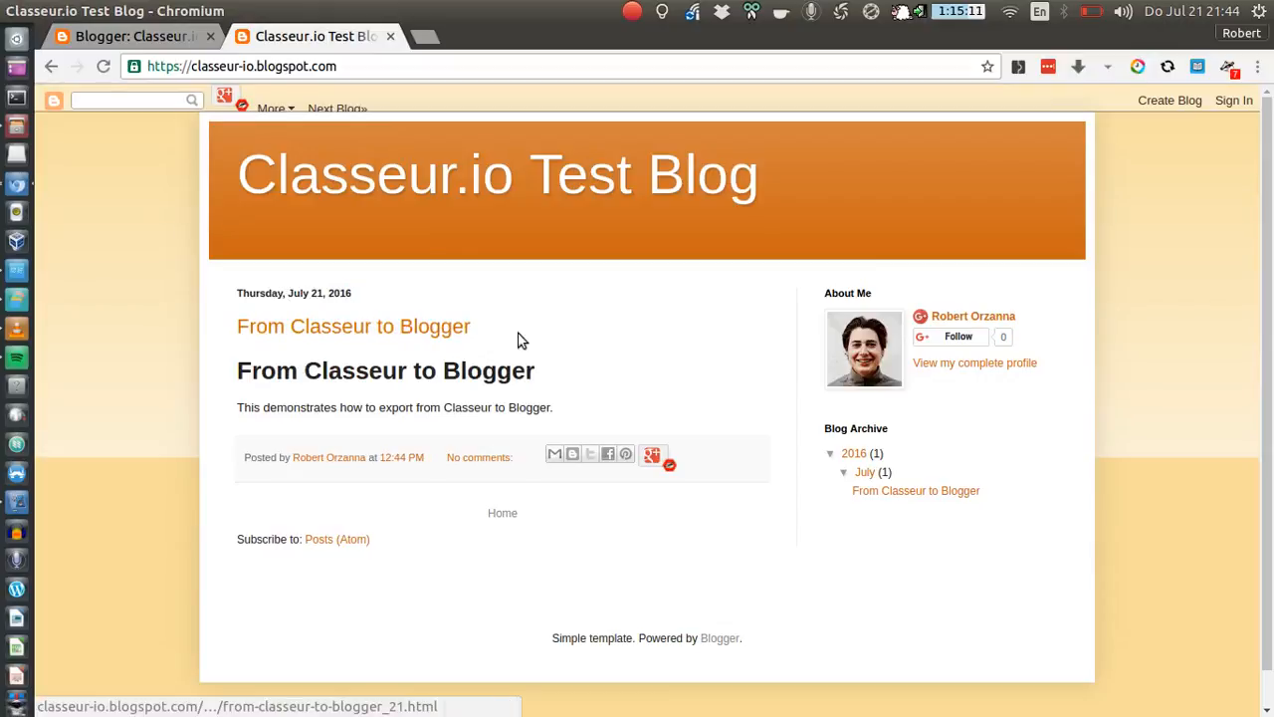
mouse_move(571, 323)
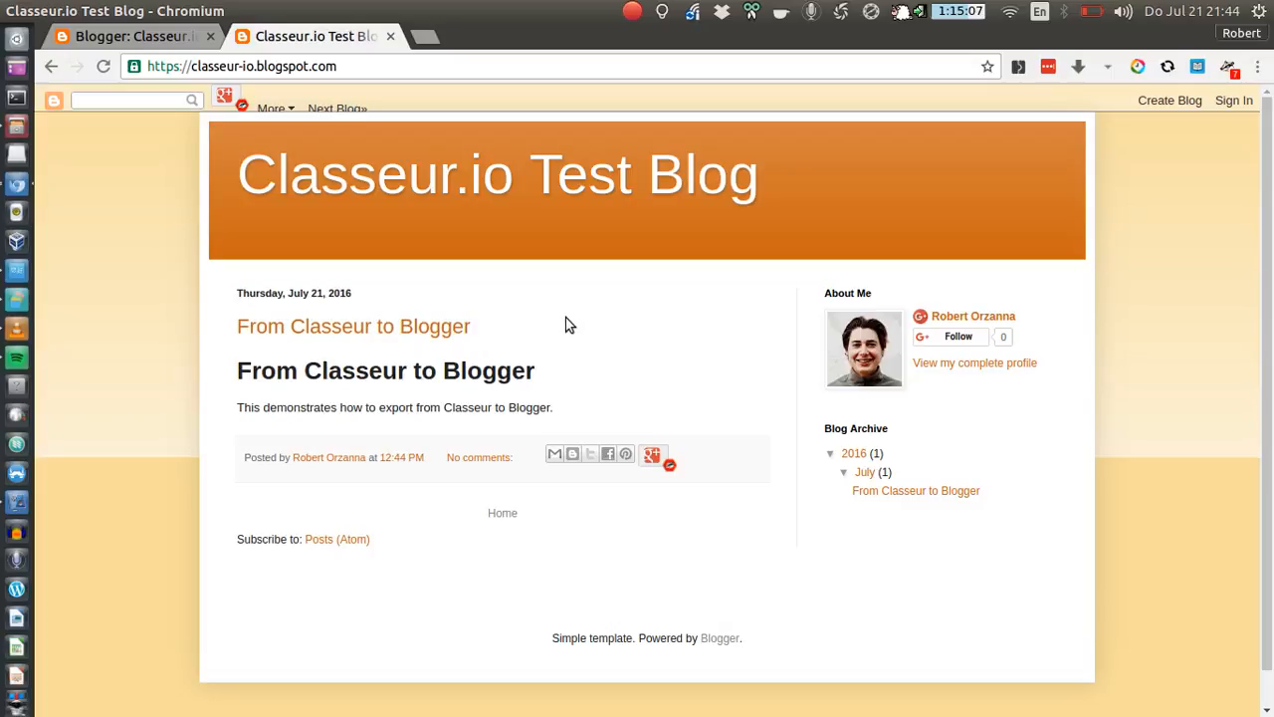
mouse_move(586, 328)
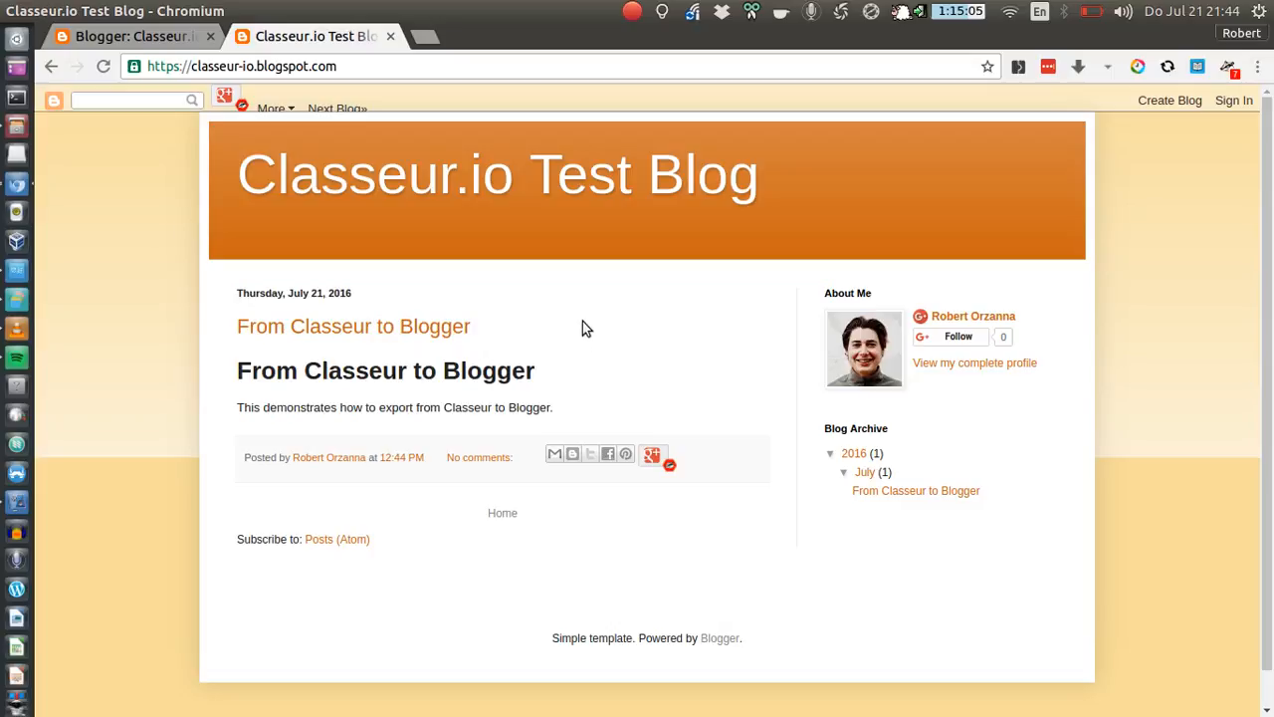